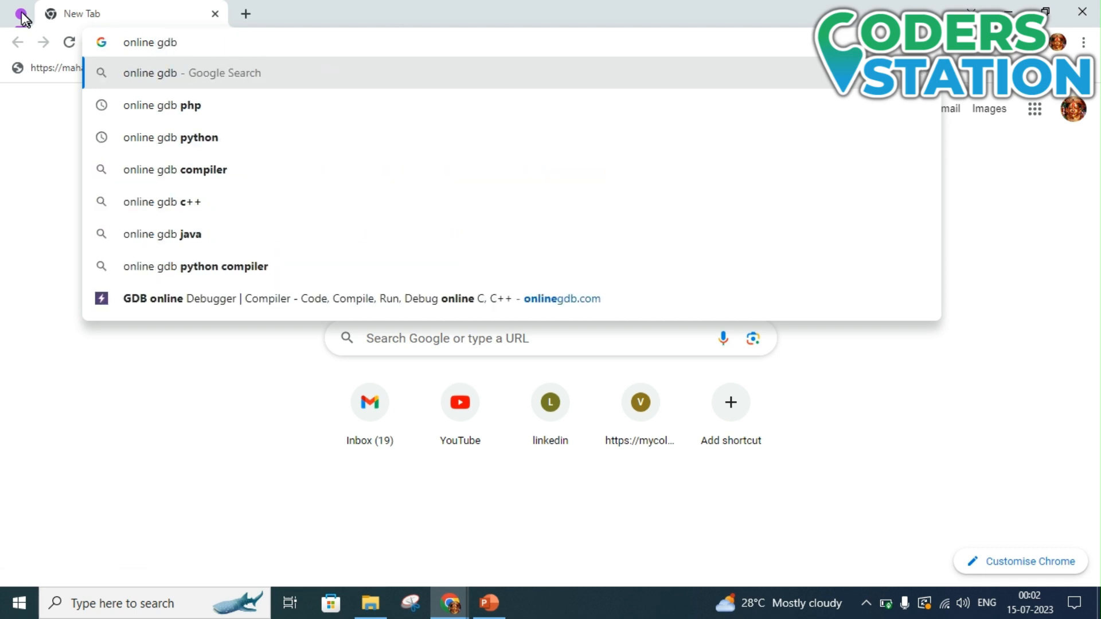
Step: Search Google for 'online gdb' to list the OnlineGDB compiler pages
{"action": "key", "text": "Return"}
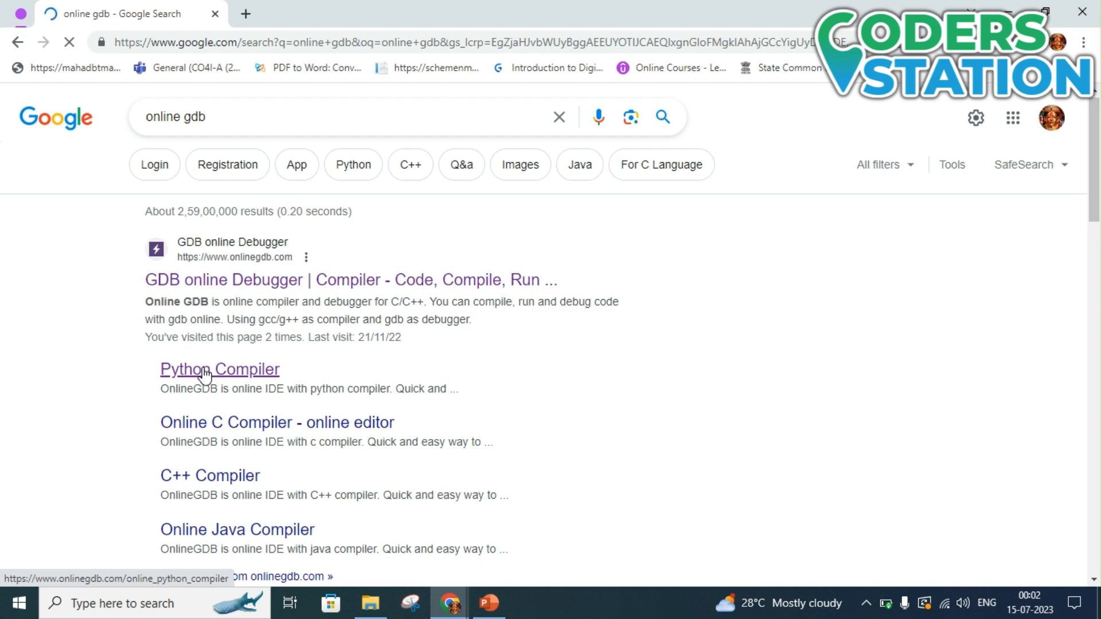
Step: Open OnlineGDB's Python Compiler result, loading the default Hello World starter code
{"action": "left_click", "coordinate": [219, 369]}
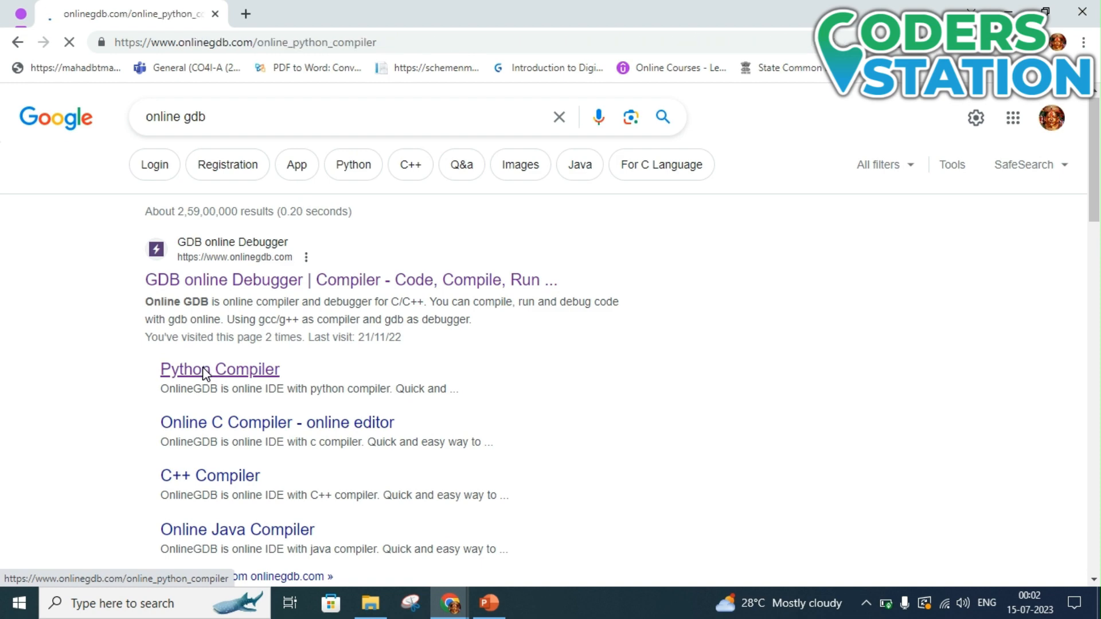
{"action": "left_click", "coordinate": [220, 369]}
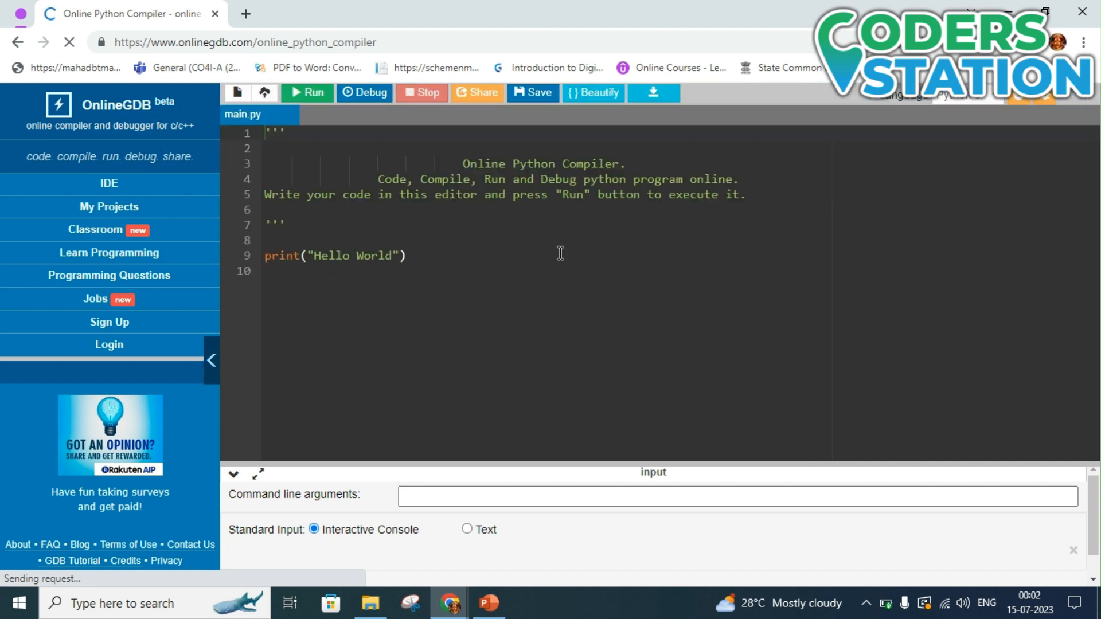
{"action": "mouse_move", "coordinate": [975, 111]}
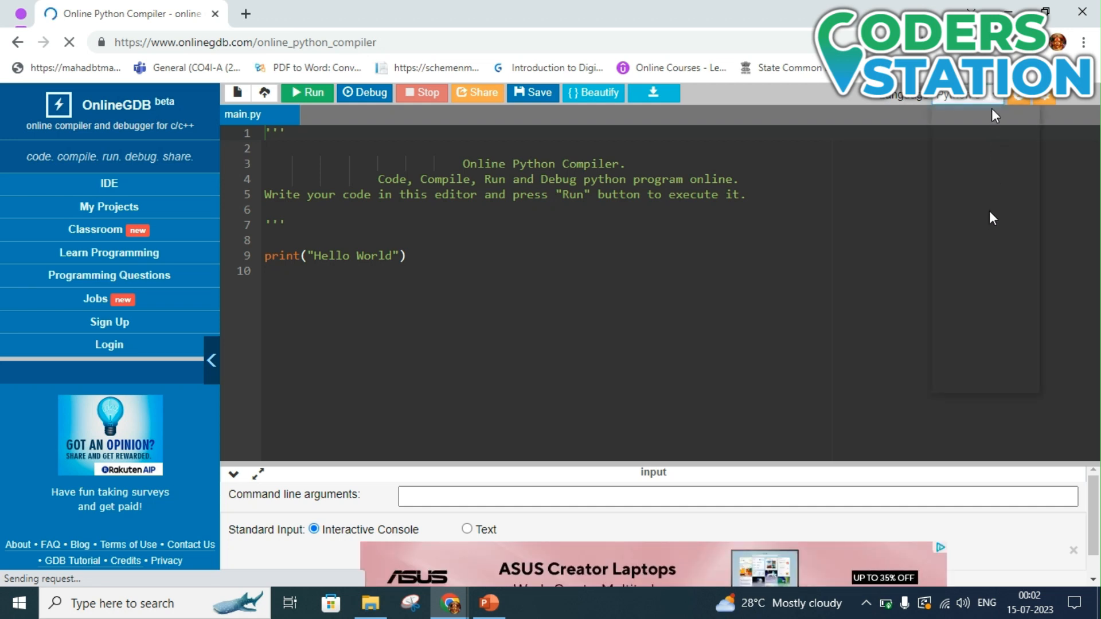
{"action": "mouse_move", "coordinate": [983, 261]}
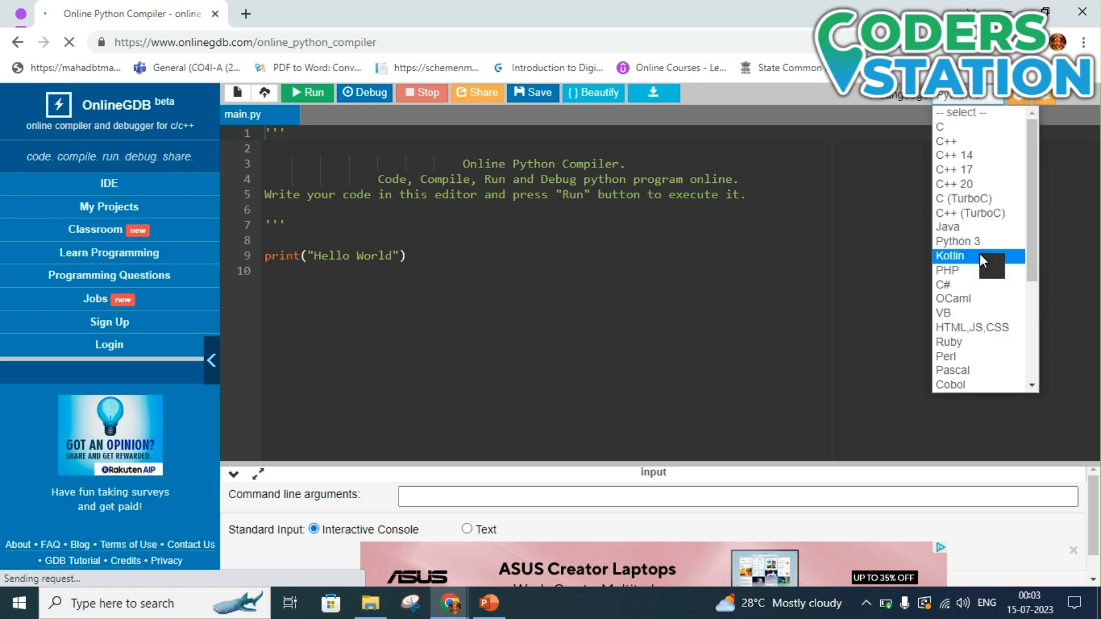
{"action": "mouse_move", "coordinate": [976, 271]}
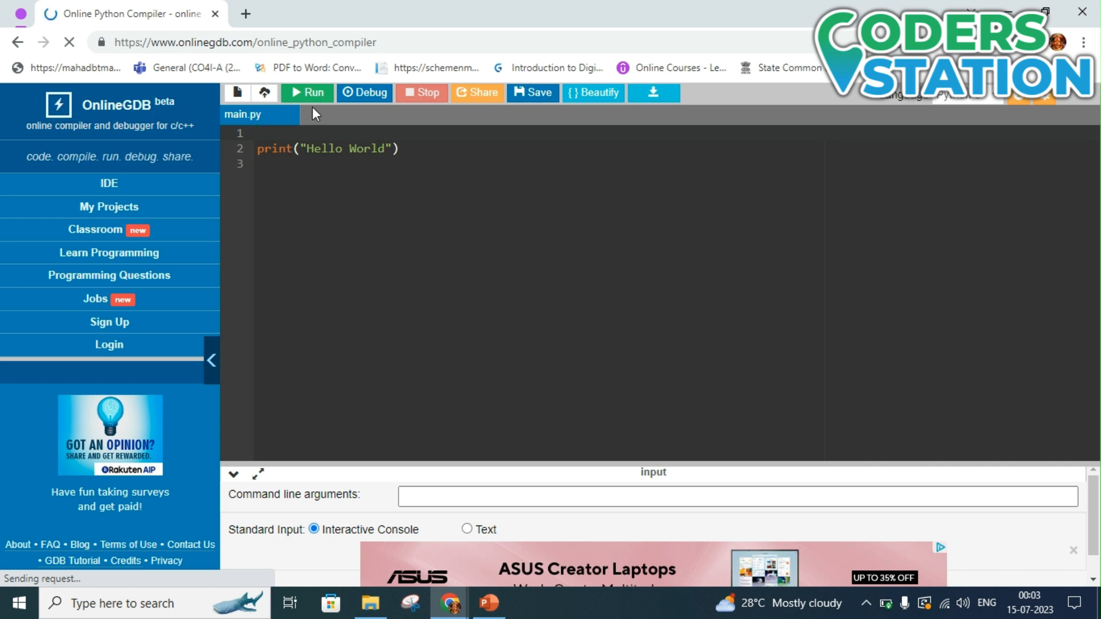
Step: Run the starter program, printing Hello World with exit code 0
{"action": "left_click", "coordinate": [307, 91]}
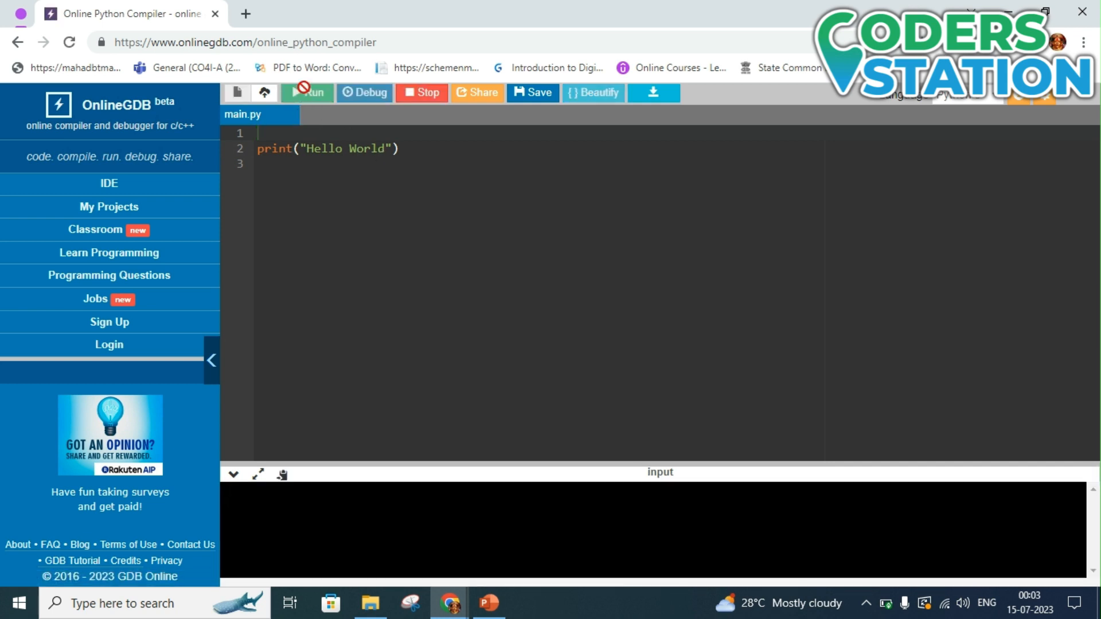
{"action": "left_click", "coordinate": [307, 92]}
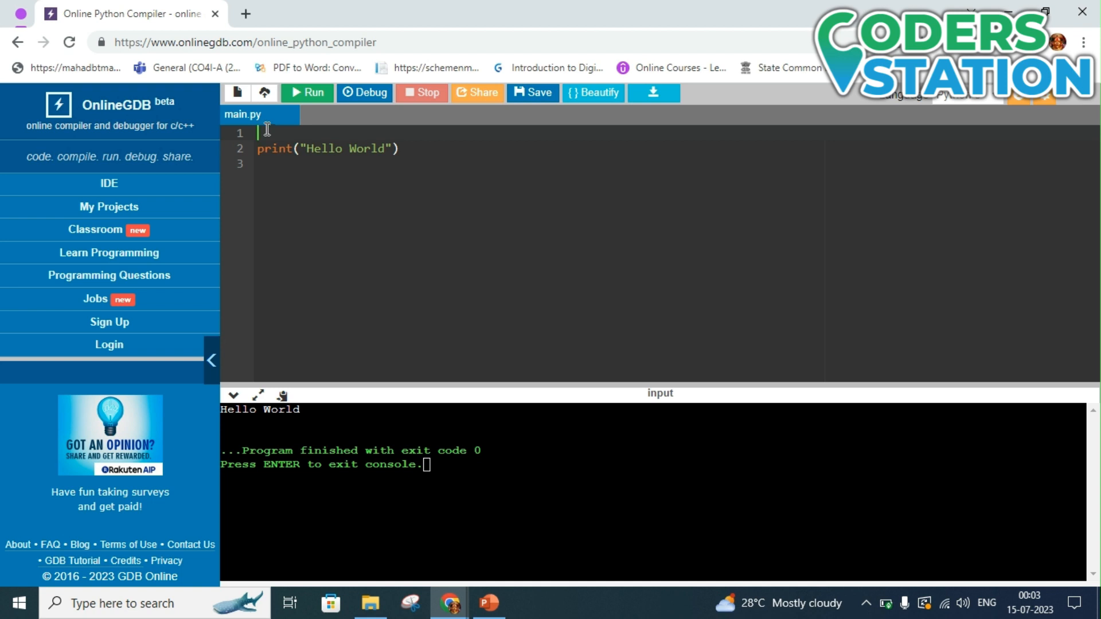
Step: Assign a = 87.05 on the first line
{"action": "type", "text": "a"}
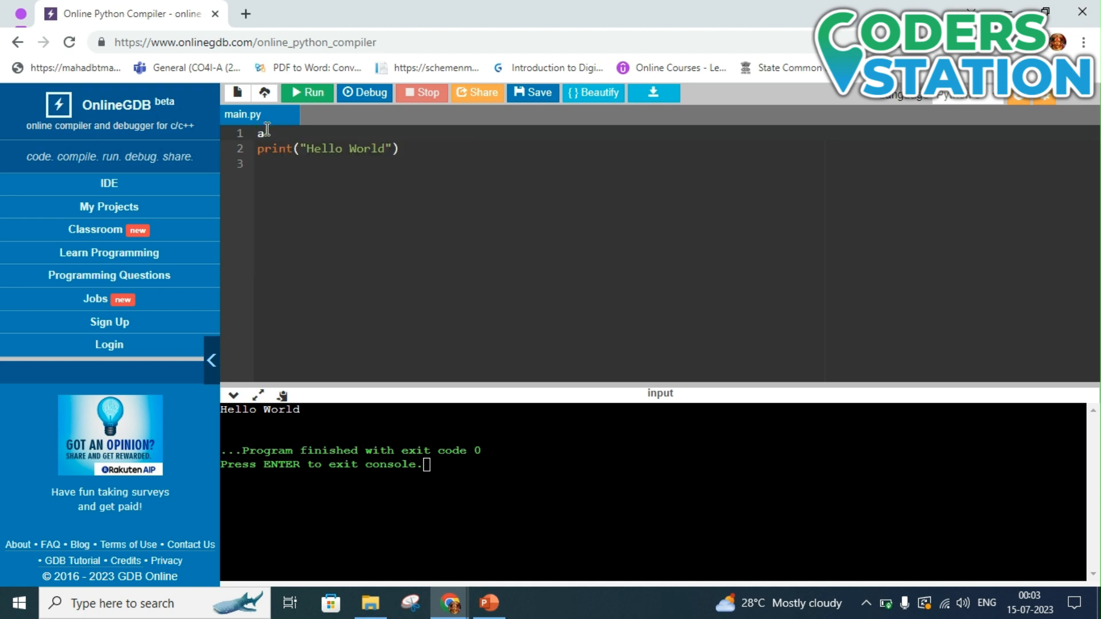
{"action": "type", "text": "="}
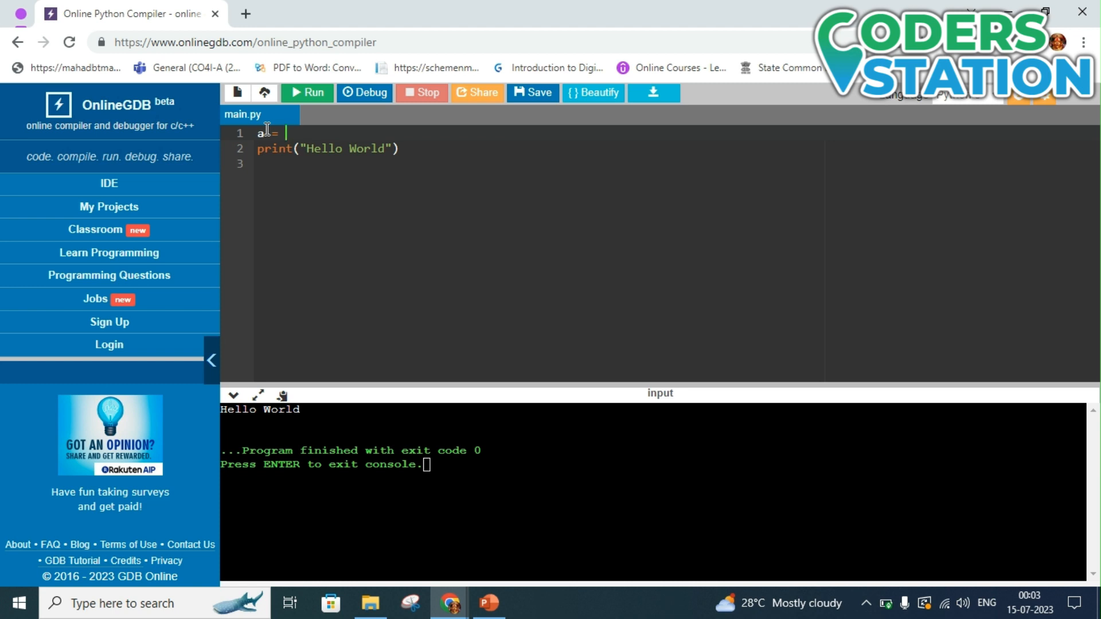
{"action": "type", "text": "87.0"}
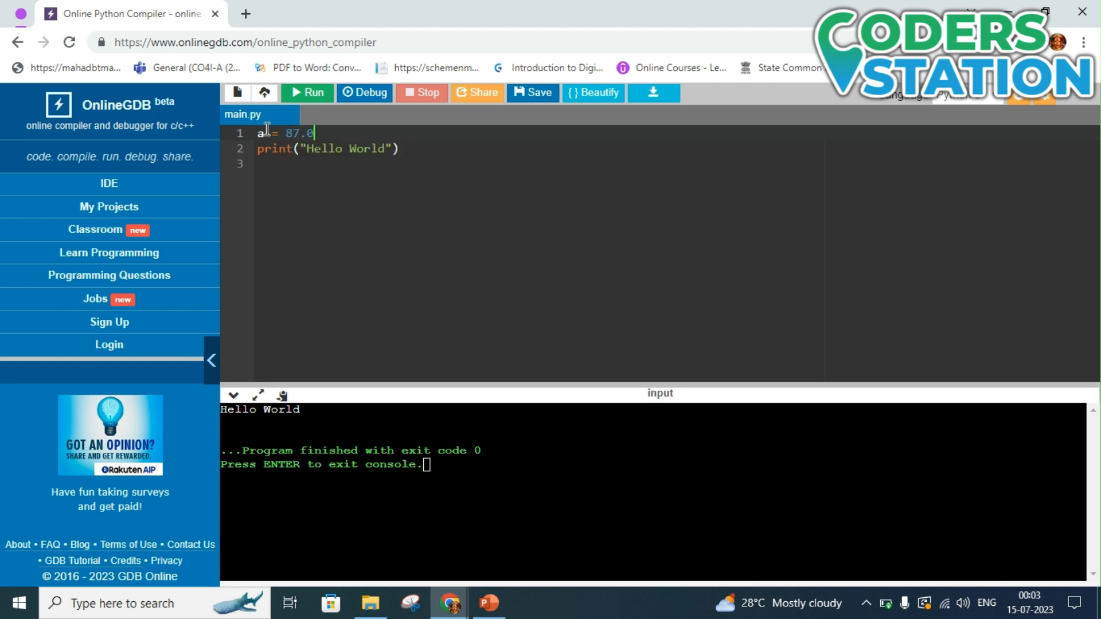
{"action": "type", "text": "5"}
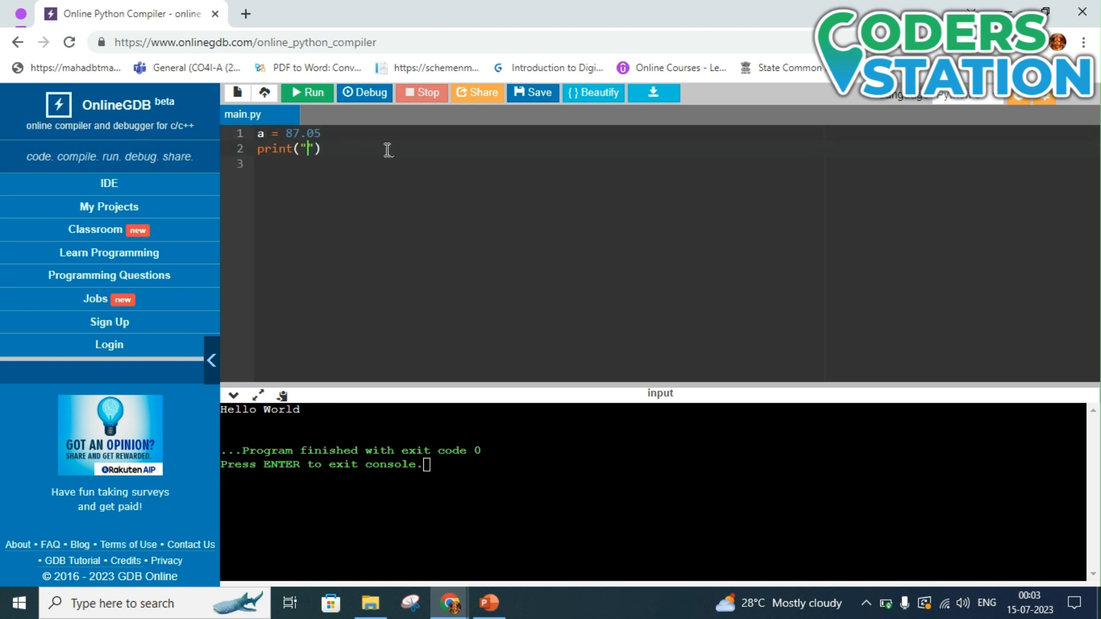
Step: Write print("the tye of varible a is:", type(a)) on the second line
{"action": "type", "text": "the"}
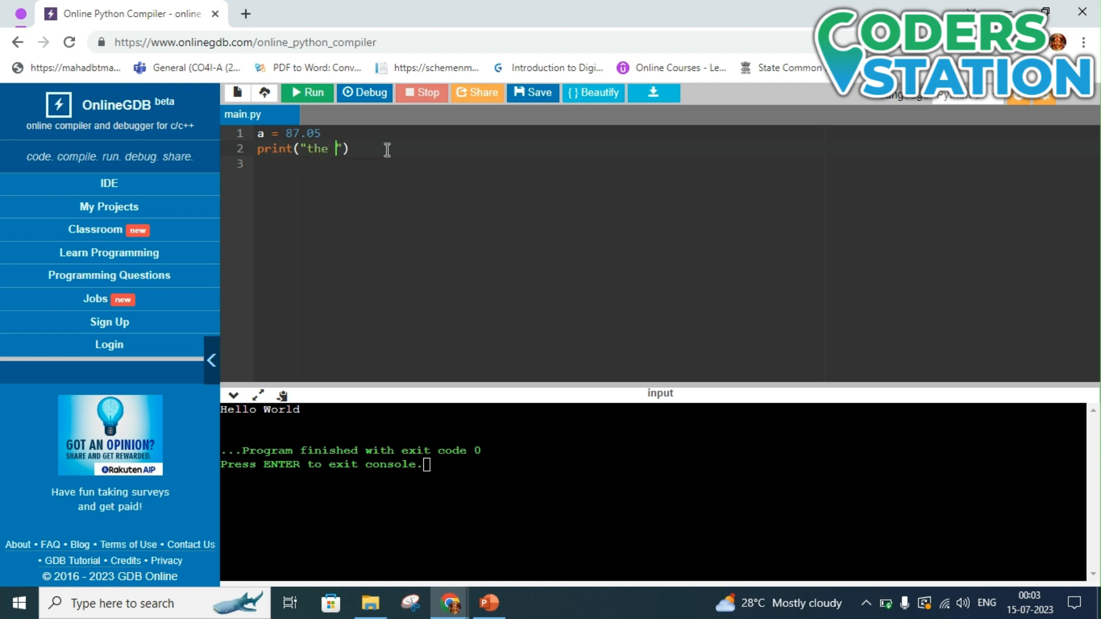
{"action": "type", "text": "tye of va"}
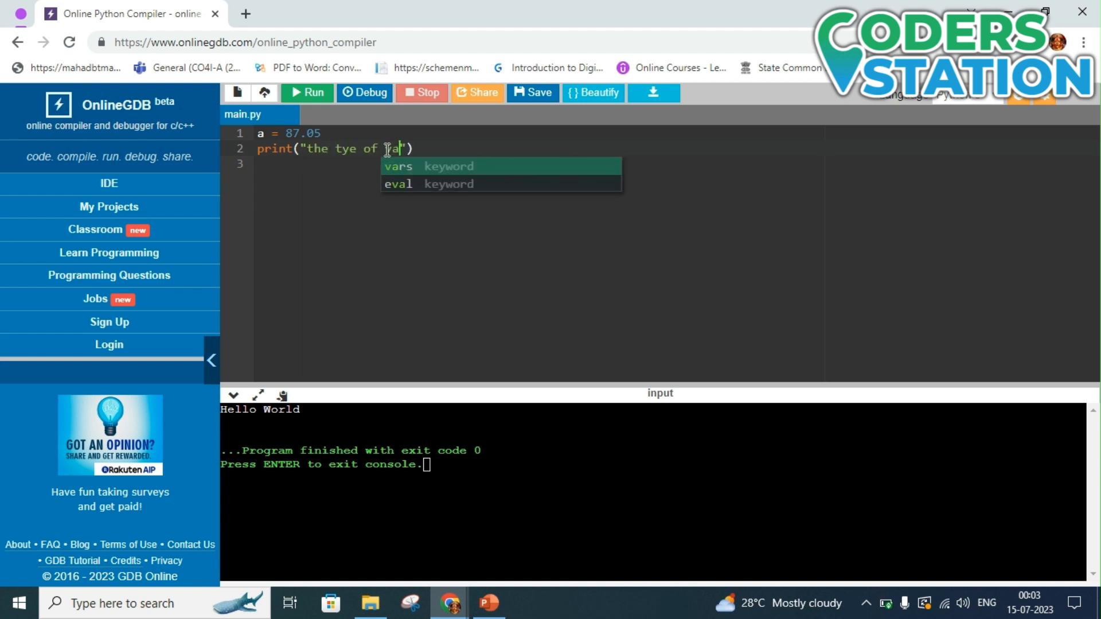
{"action": "type", "text": "rible a is:"}
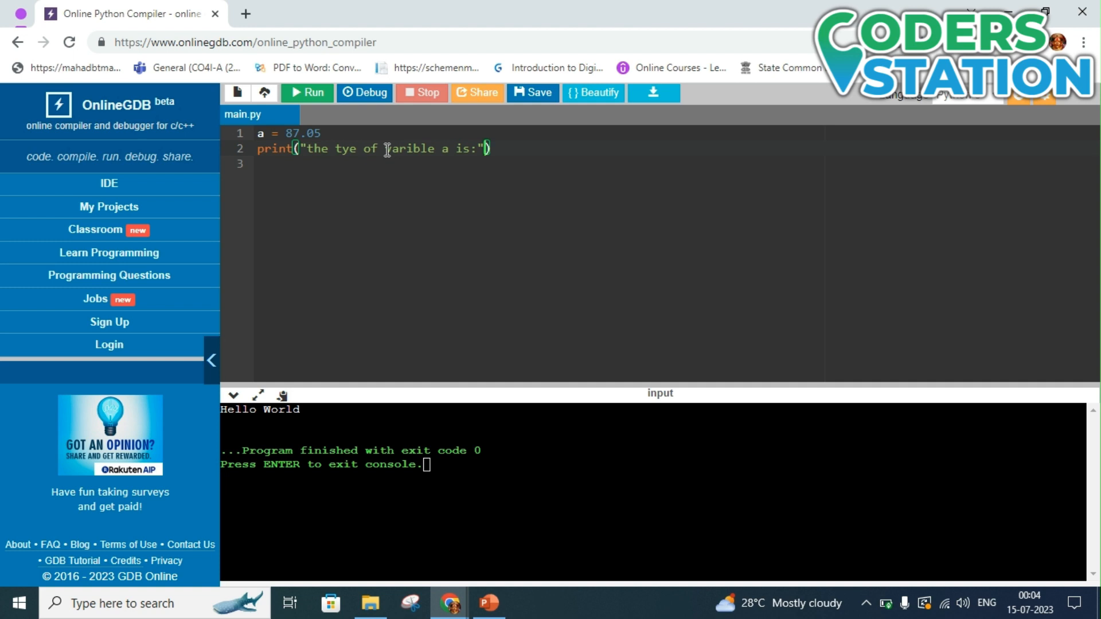
{"action": "type", "text": ","}
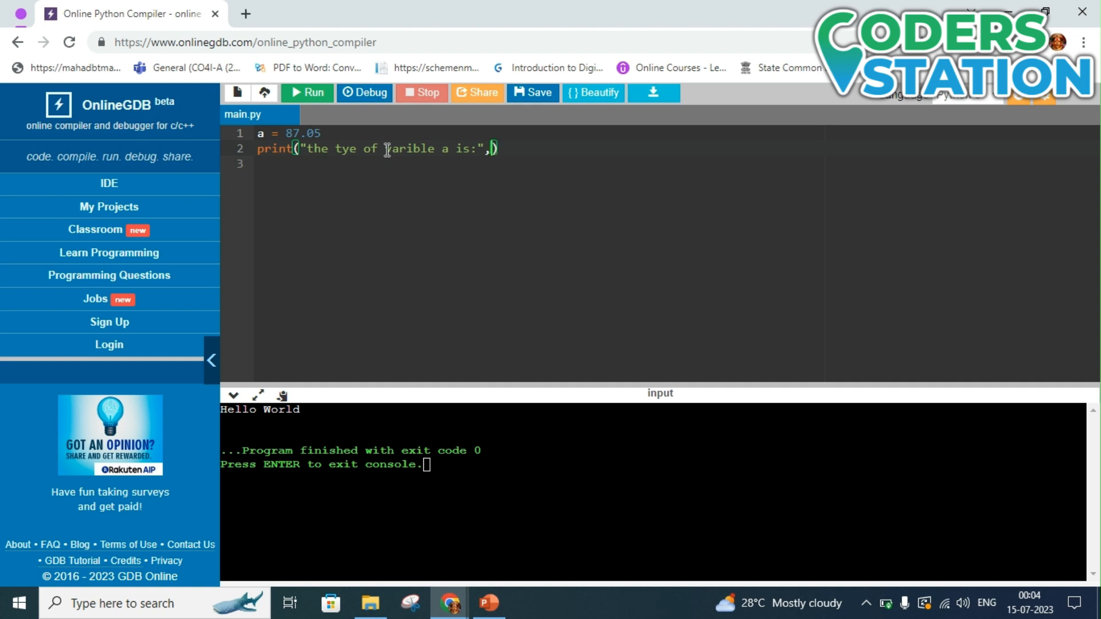
{"action": "type", "text": "type"}
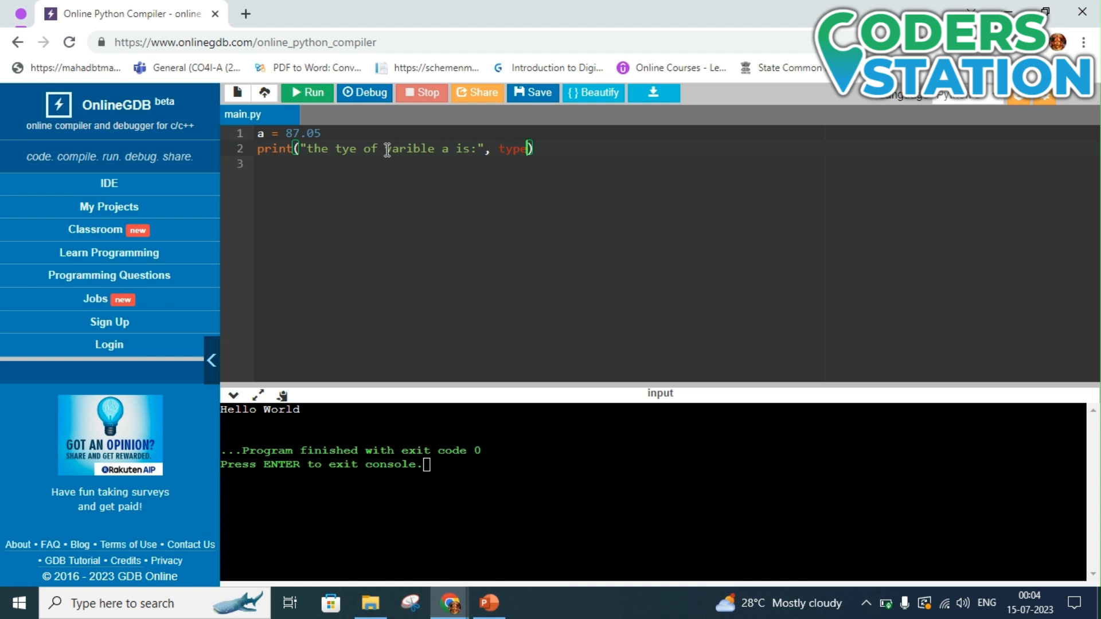
{"action": "type", "text": "()"}
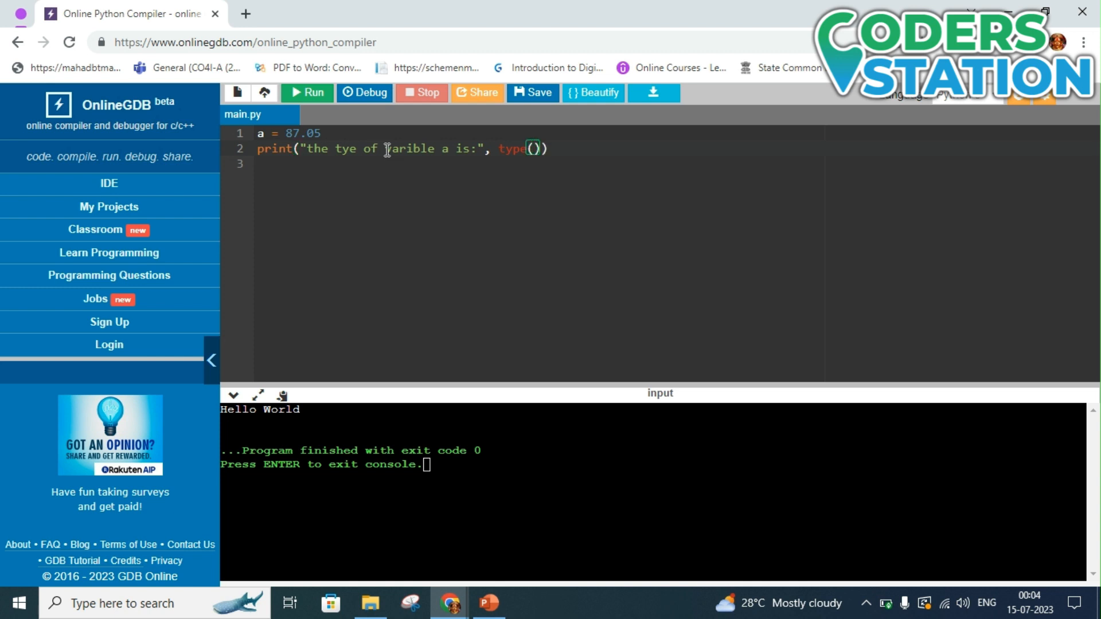
{"action": "type", "text": "a"}
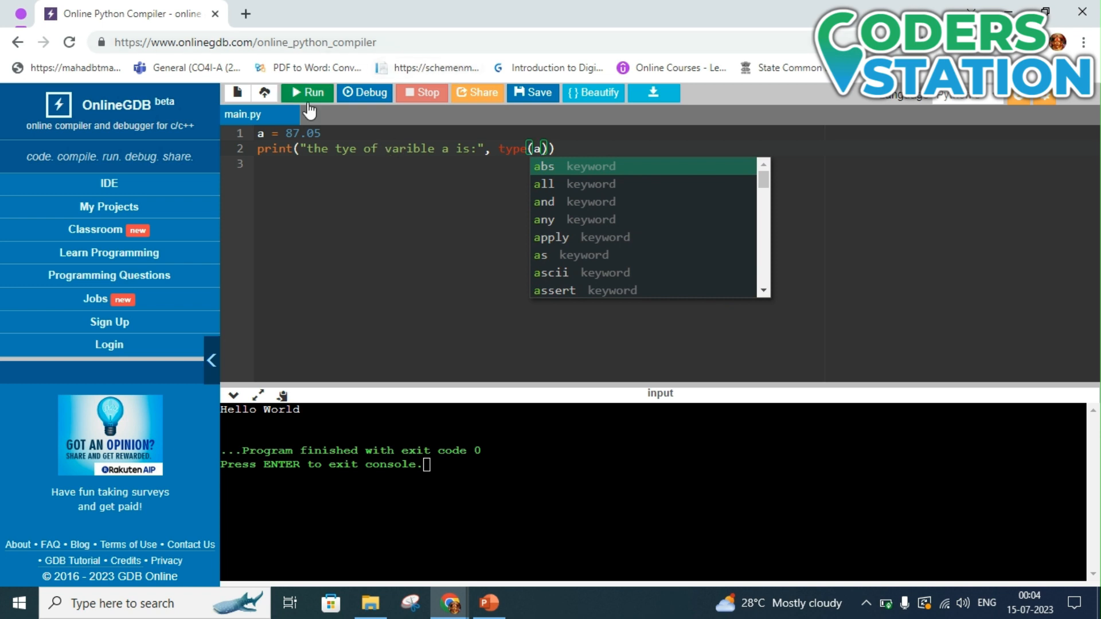
Step: Run the script showing float for 87.05, then int after changing a to 87
{"action": "left_click", "coordinate": [308, 92]}
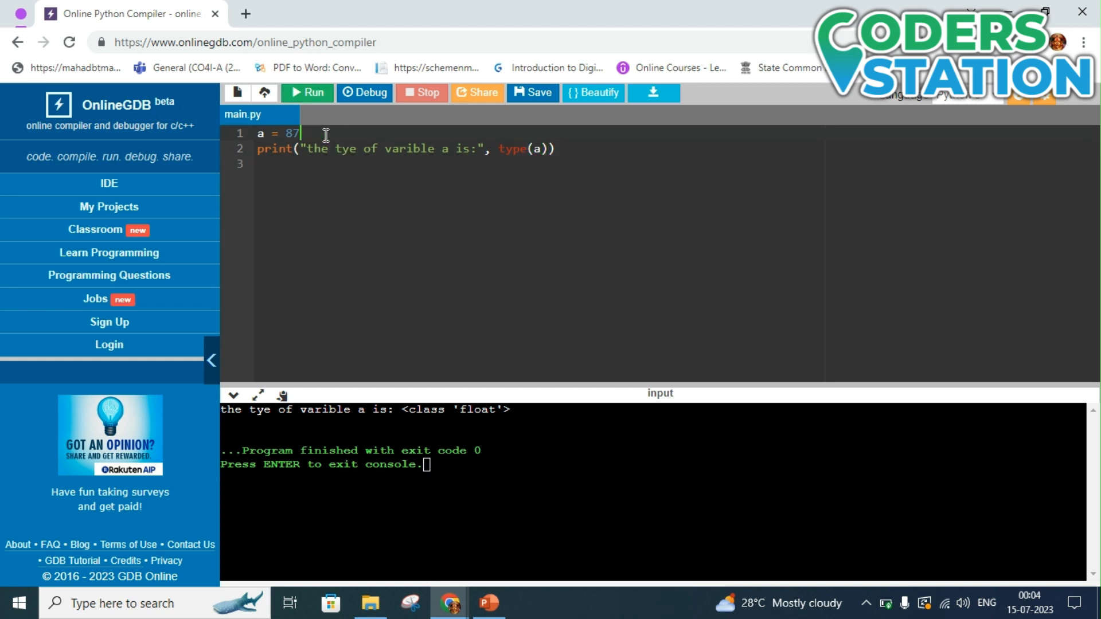
{"action": "left_click", "coordinate": [307, 92]}
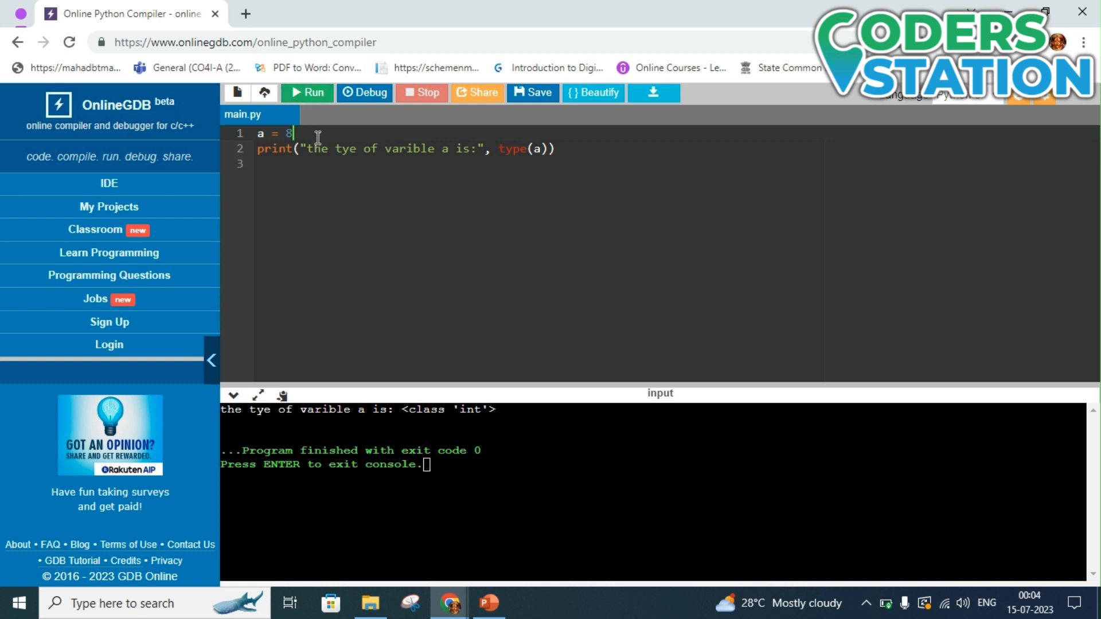
Step: Run the script with a as the string "87" to show its class
{"action": "type", "text": "\"\""}
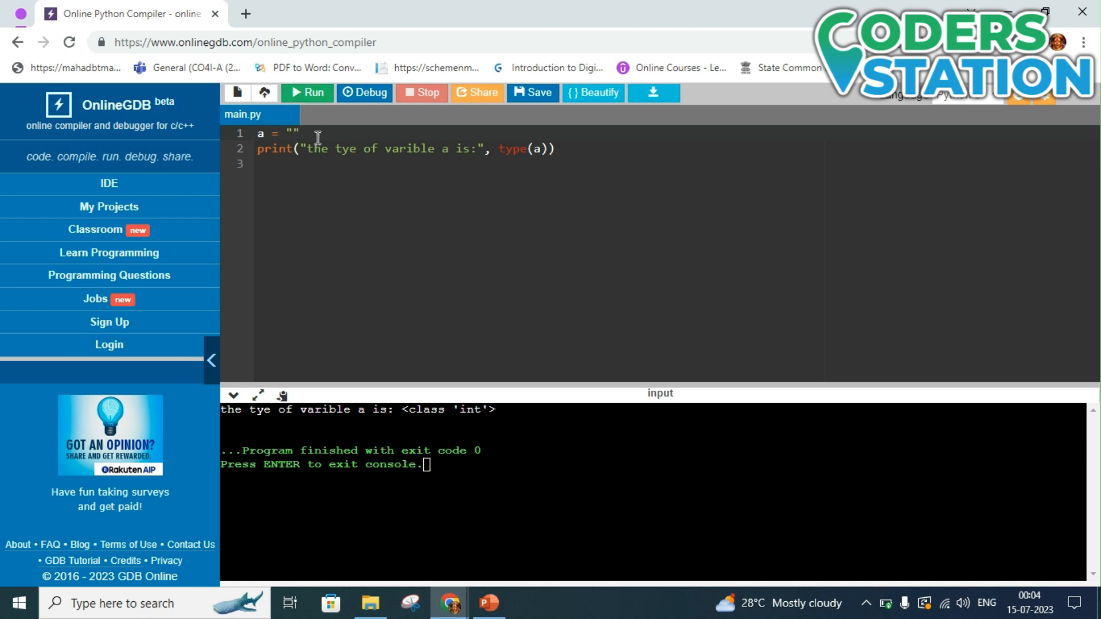
{"action": "type", "text": "87"}
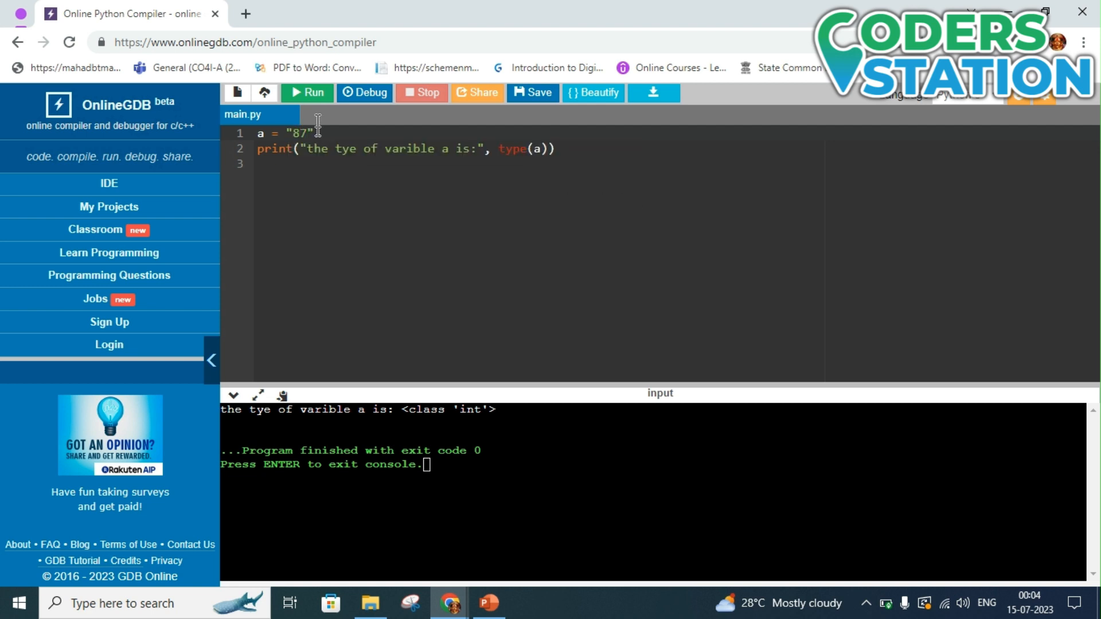
{"action": "left_click", "coordinate": [307, 93]}
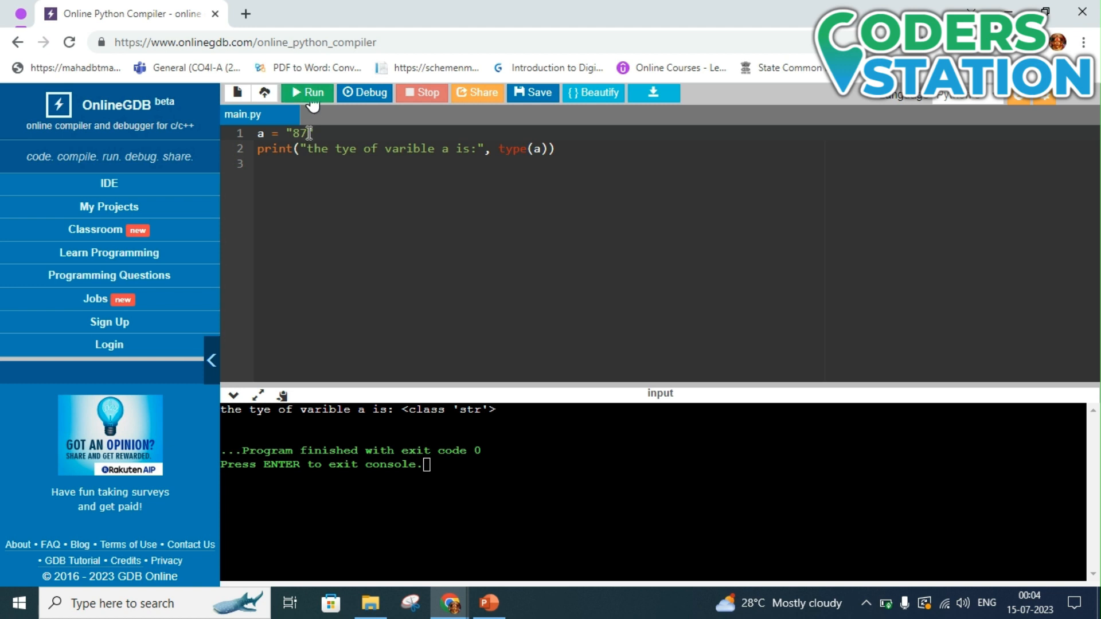
Step: Try a as e5 (error), then a = 5+5j so the output reports <class 'complex'>
{"action": "key", "text": "Backspace"}
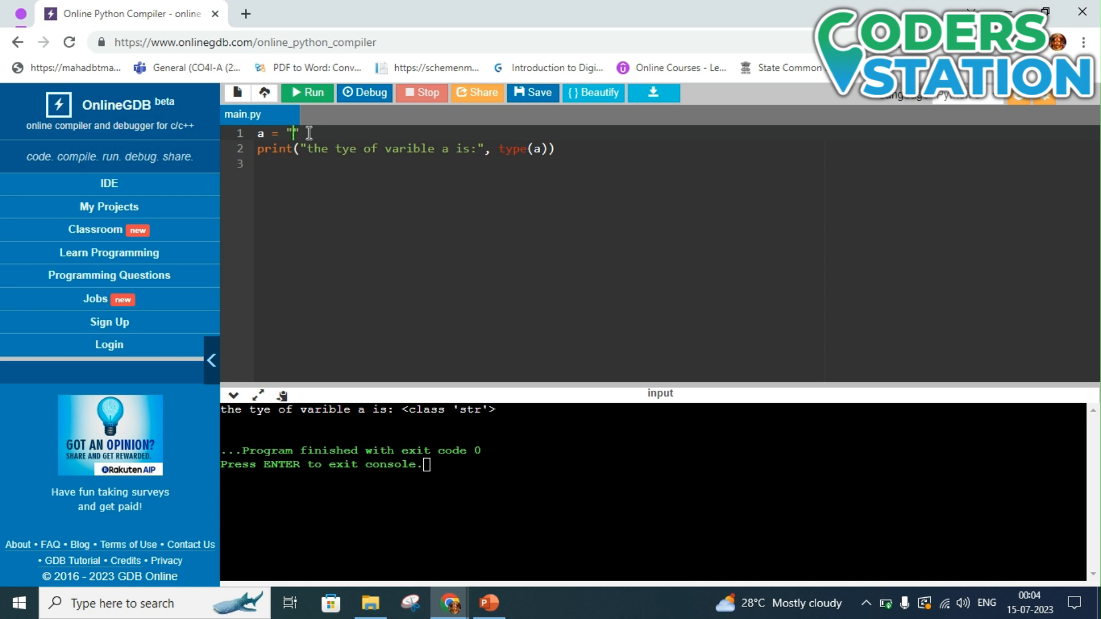
{"action": "type", "text": "e"}
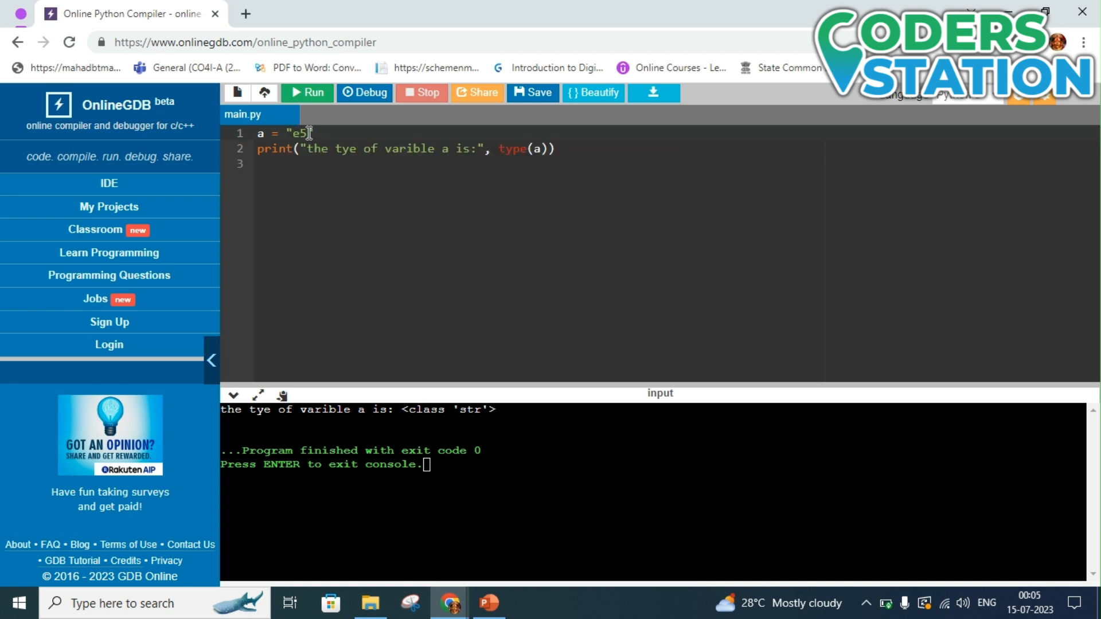
{"action": "type", "text": "5j"}
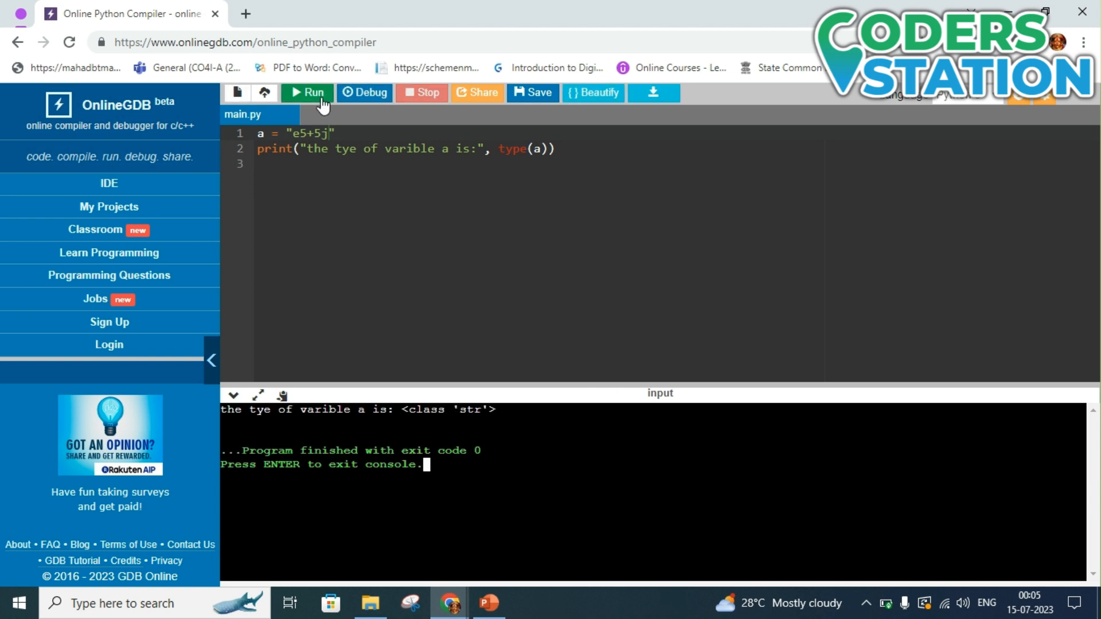
{"action": "mouse_move", "coordinate": [334, 129]}
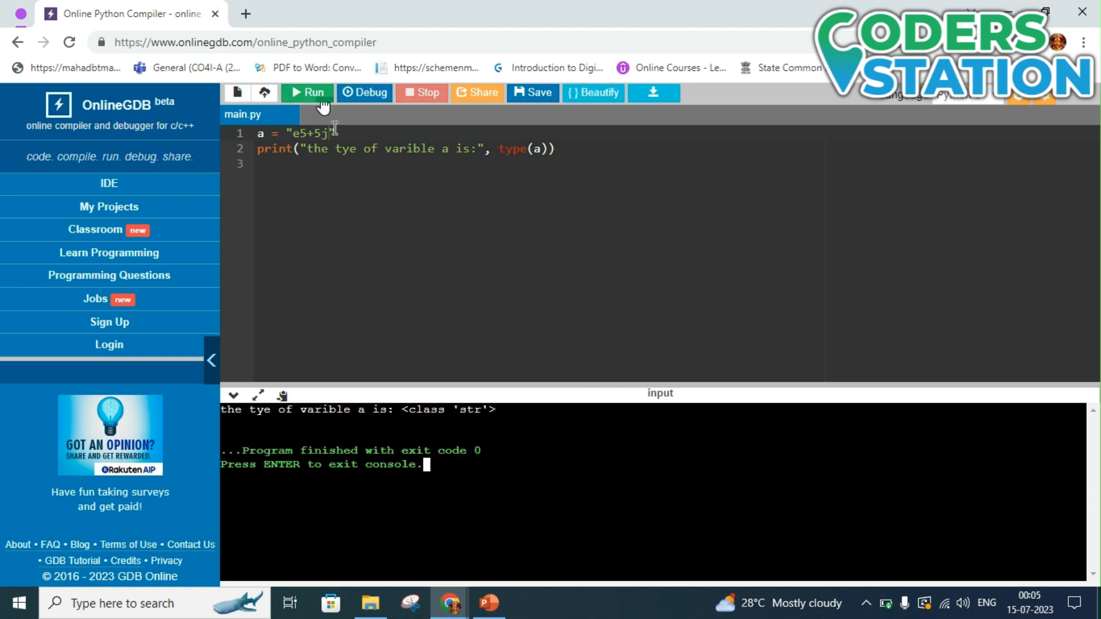
{"action": "mouse_move", "coordinate": [338, 132]}
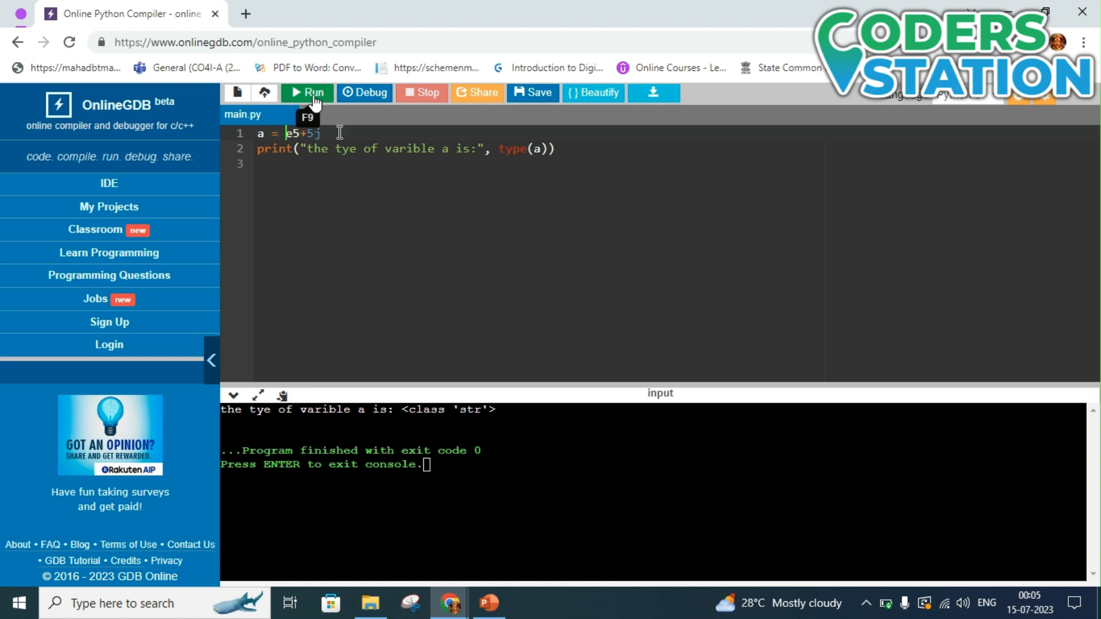
{"action": "left_click", "coordinate": [307, 92]}
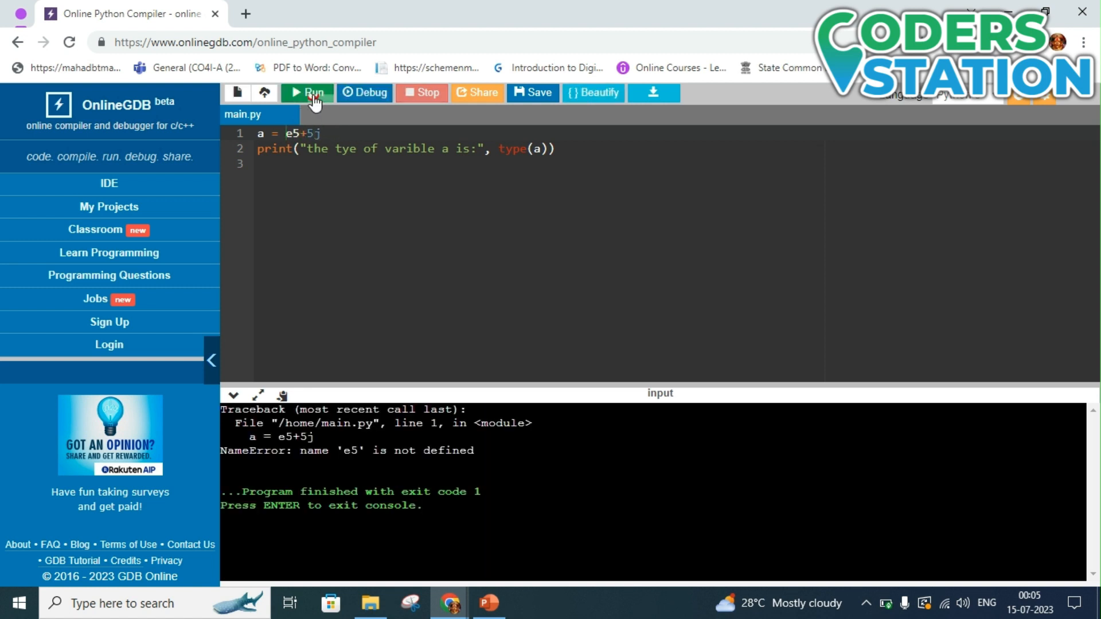
{"action": "left_click", "coordinate": [308, 91]}
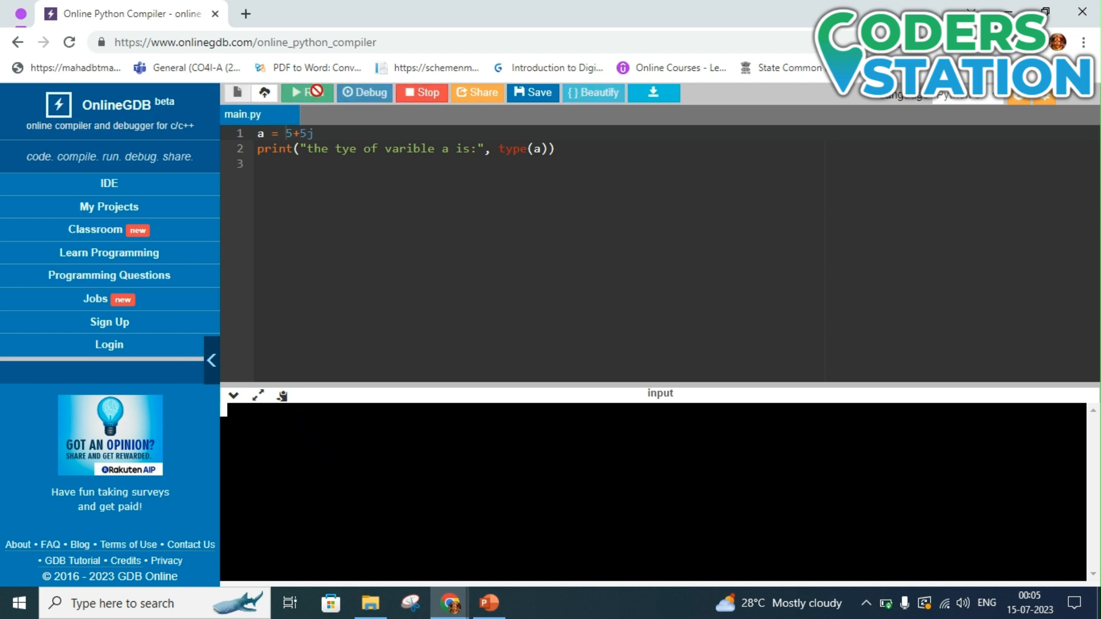
{"action": "left_click", "coordinate": [307, 92]}
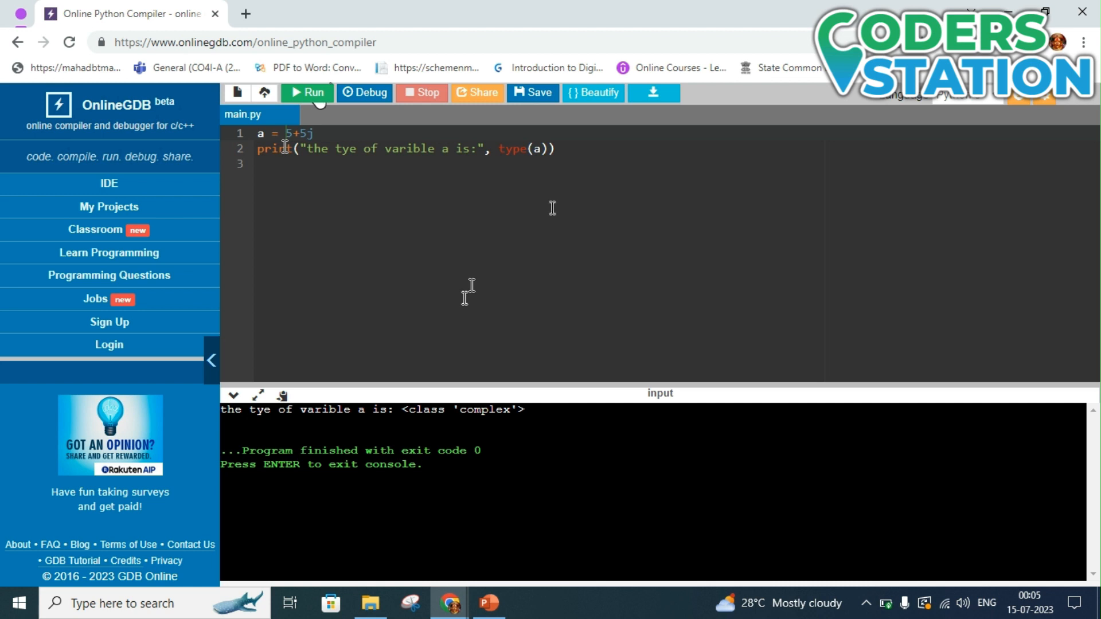
{"action": "mouse_move", "coordinate": [245, 14]}
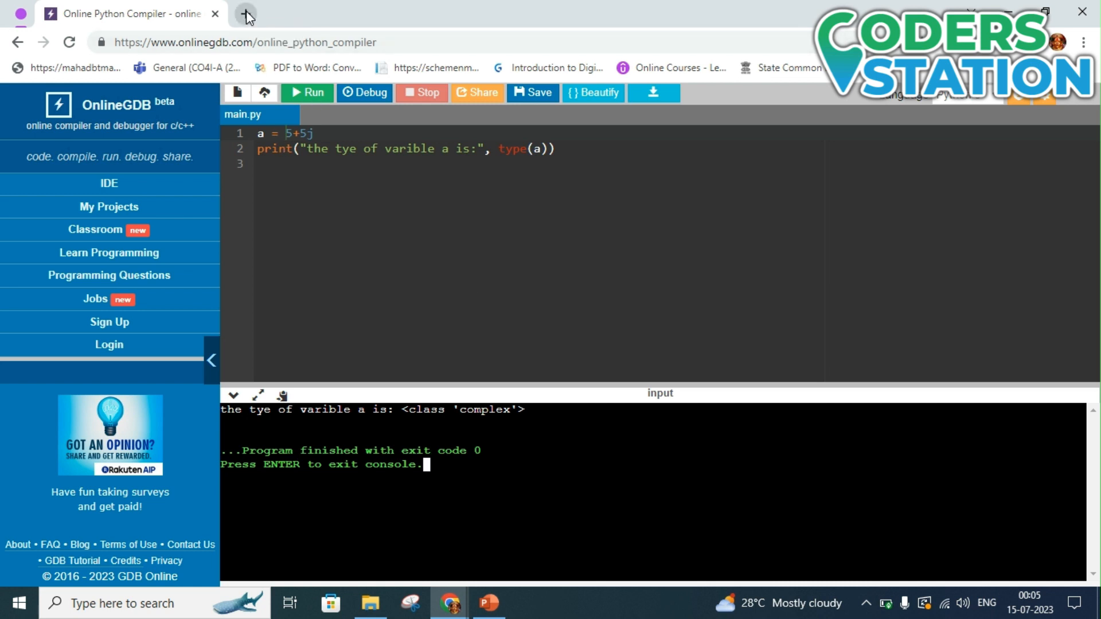
Step: Open a new Chrome tab and search for Programiz
{"action": "left_click", "coordinate": [246, 14]}
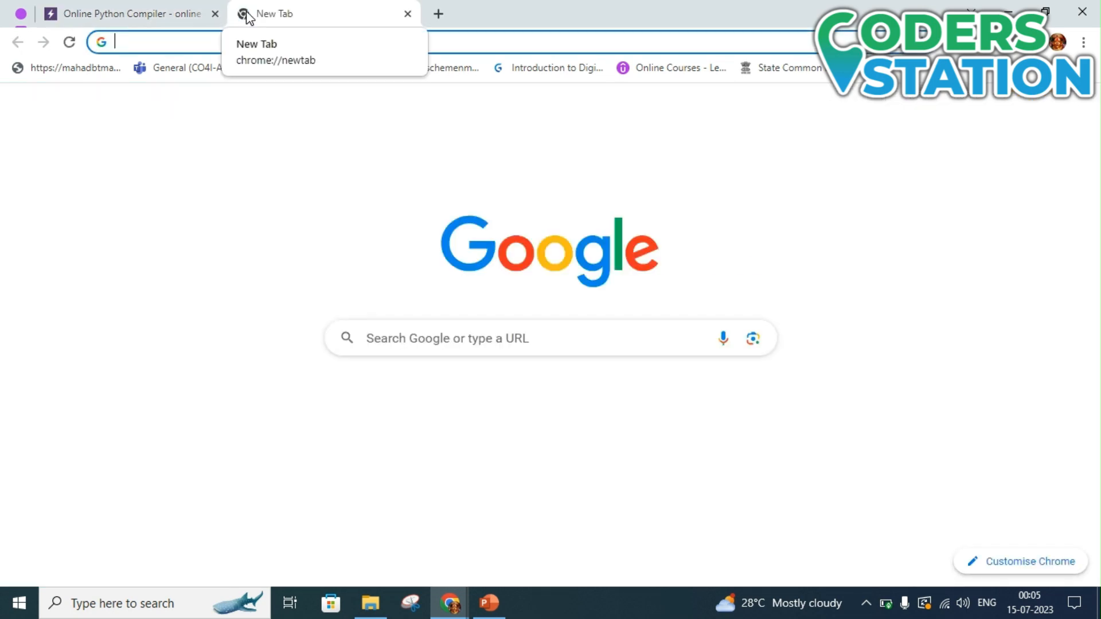
{"action": "type", "text": "programiz.com/python-programming/online-compiler/"}
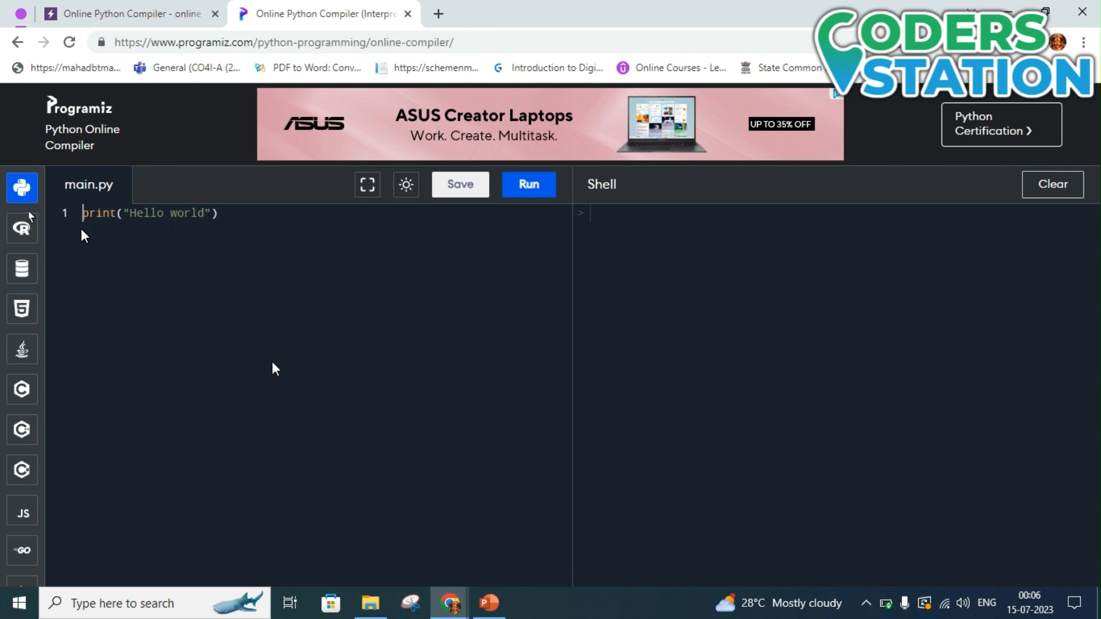
{"action": "mouse_move", "coordinate": [413, 290]}
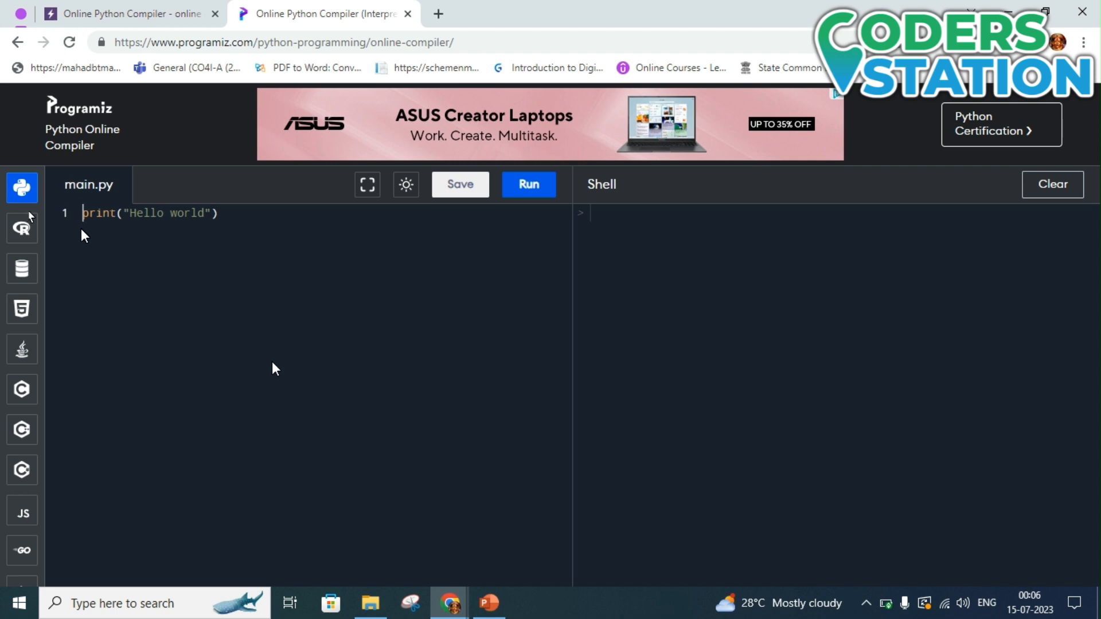
{"action": "mouse_move", "coordinate": [413, 290]}
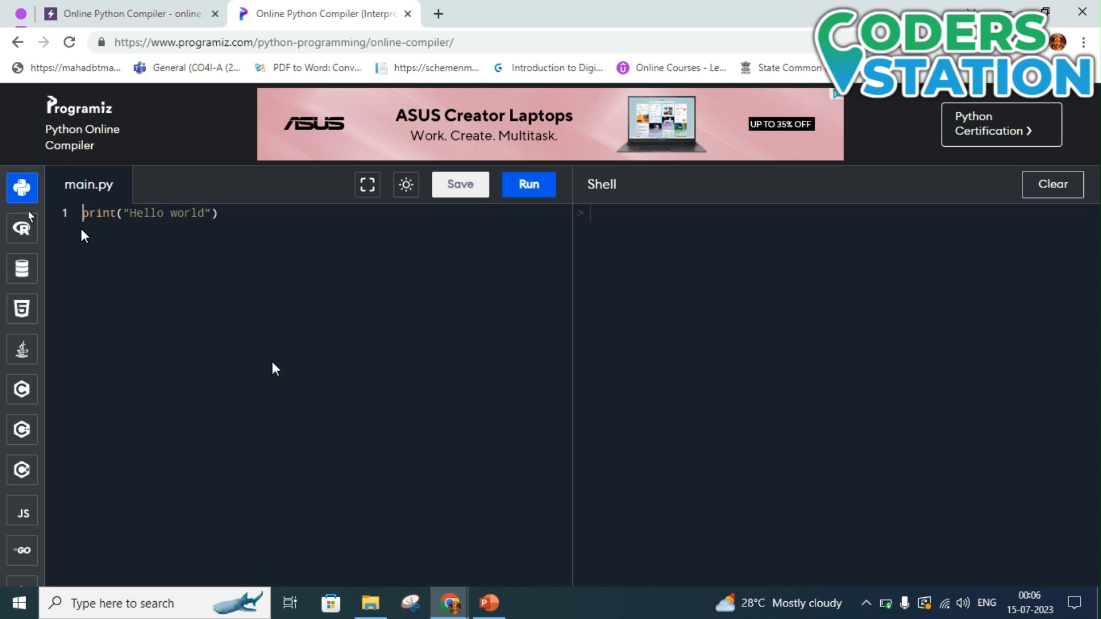
{"action": "mouse_move", "coordinate": [413, 290]}
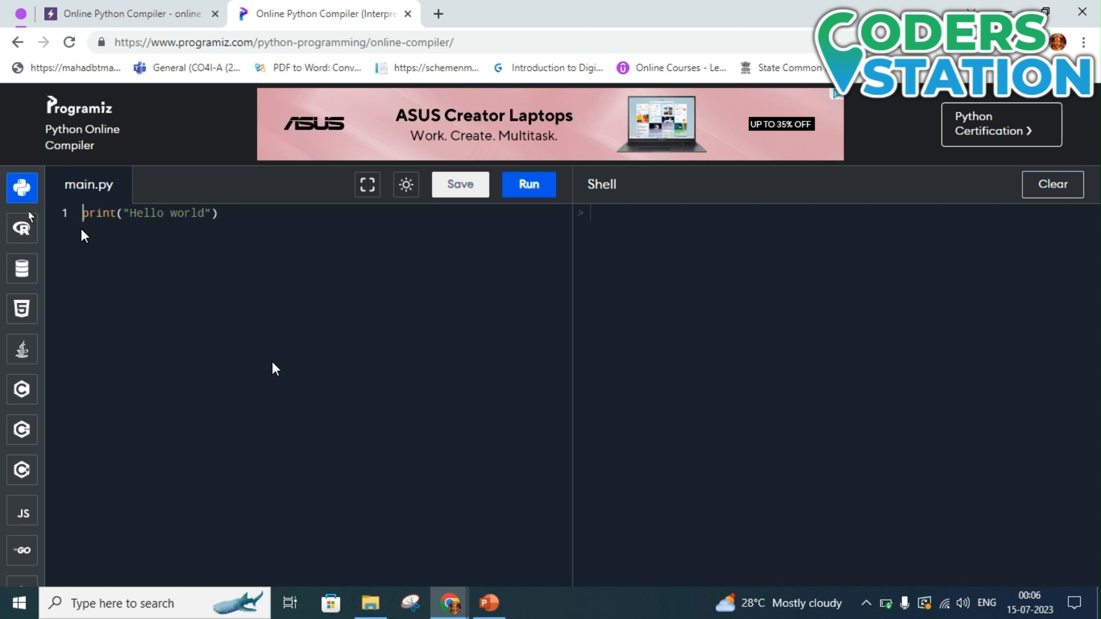
{"action": "mouse_move", "coordinate": [413, 290]}
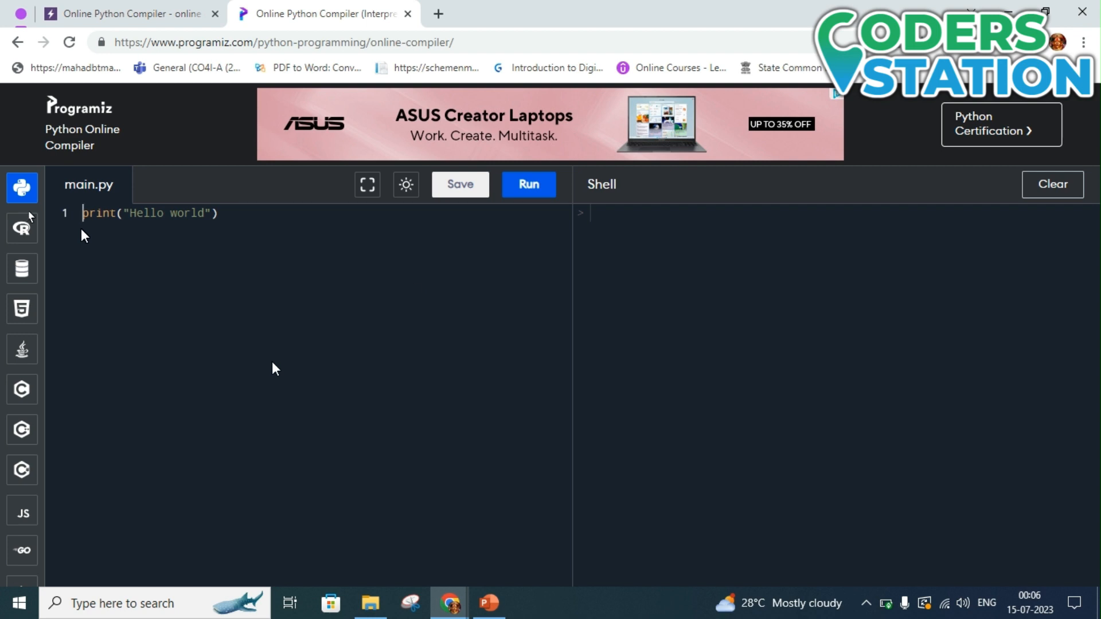
{"action": "mouse_move", "coordinate": [412, 290]}
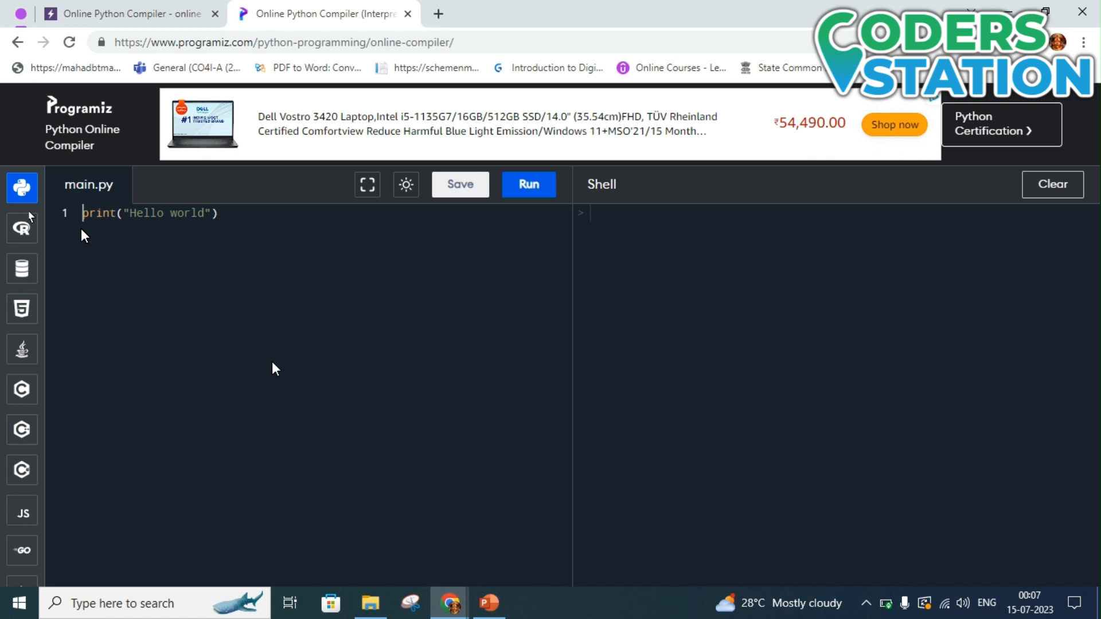
{"action": "mouse_move", "coordinate": [413, 290]}
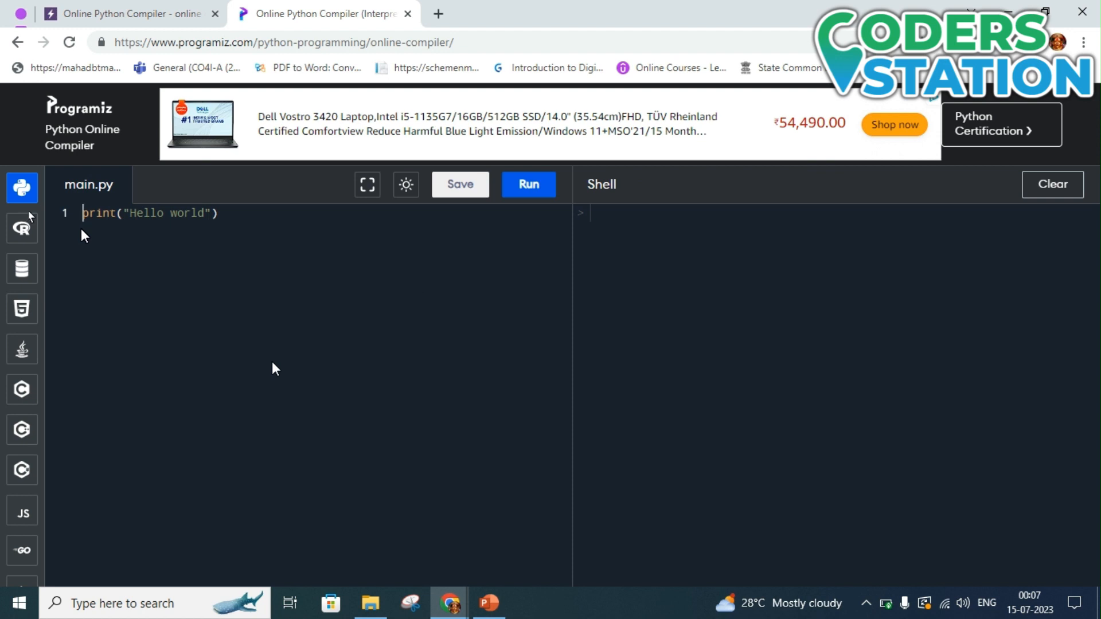
{"action": "mouse_move", "coordinate": [175, 169]}
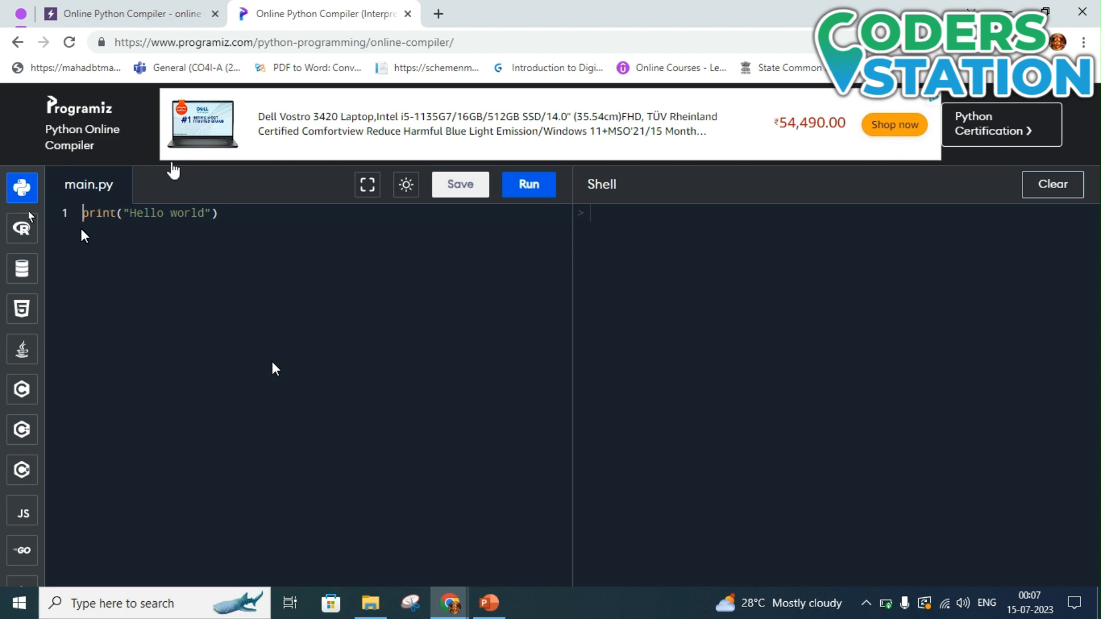
{"action": "mouse_move", "coordinate": [251, 234]}
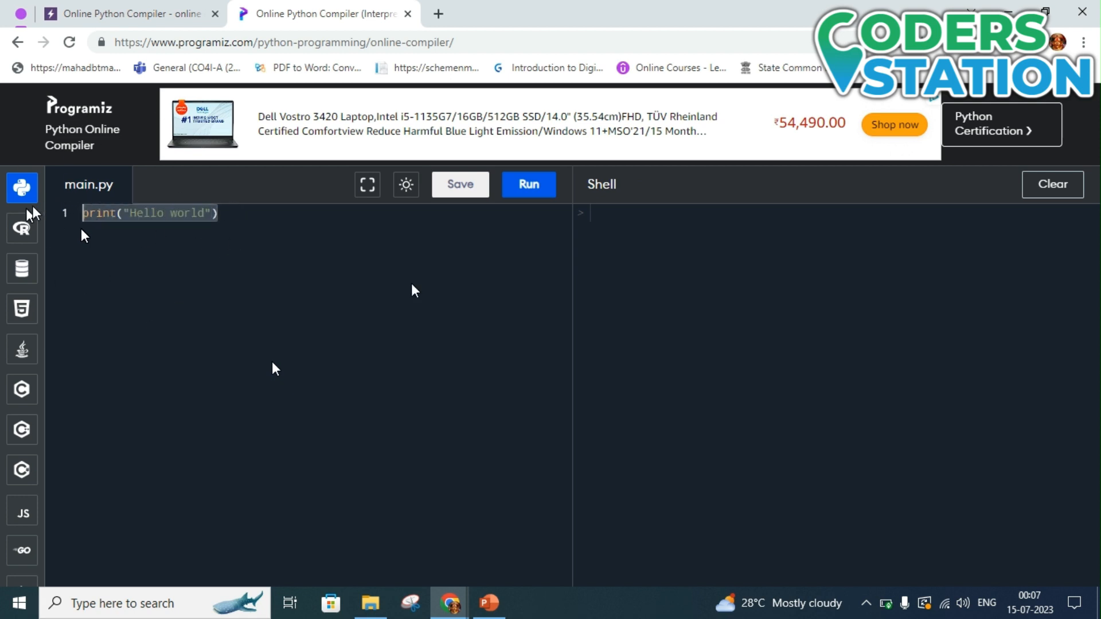
{"action": "mouse_move", "coordinate": [528, 184]}
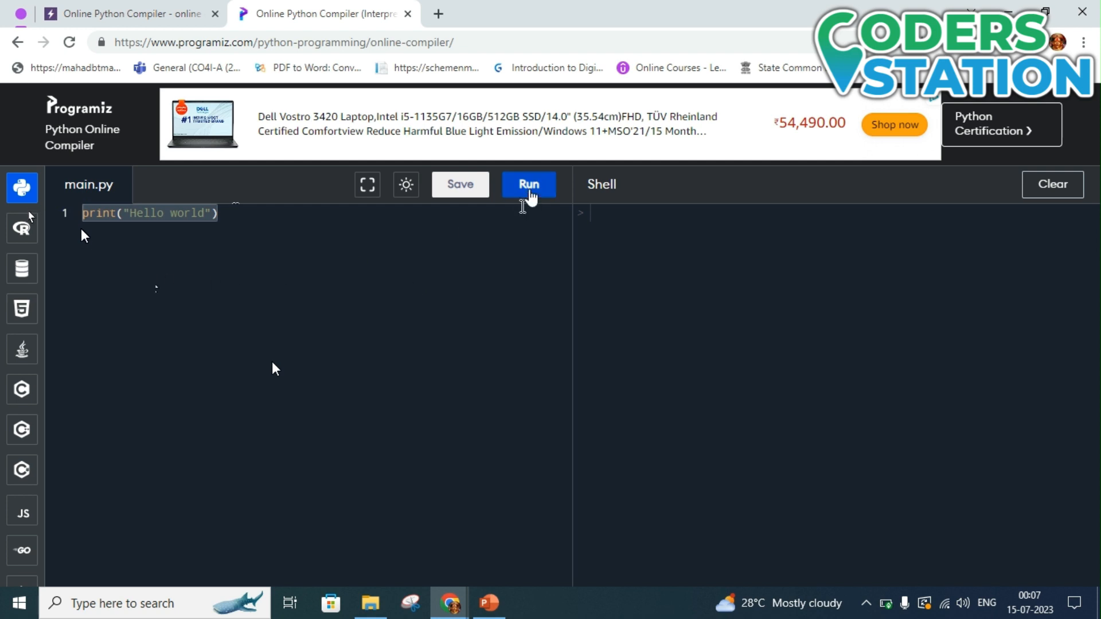
Step: Run the default main.py printing Hello world, then start a new first line
{"action": "left_click", "coordinate": [527, 184]}
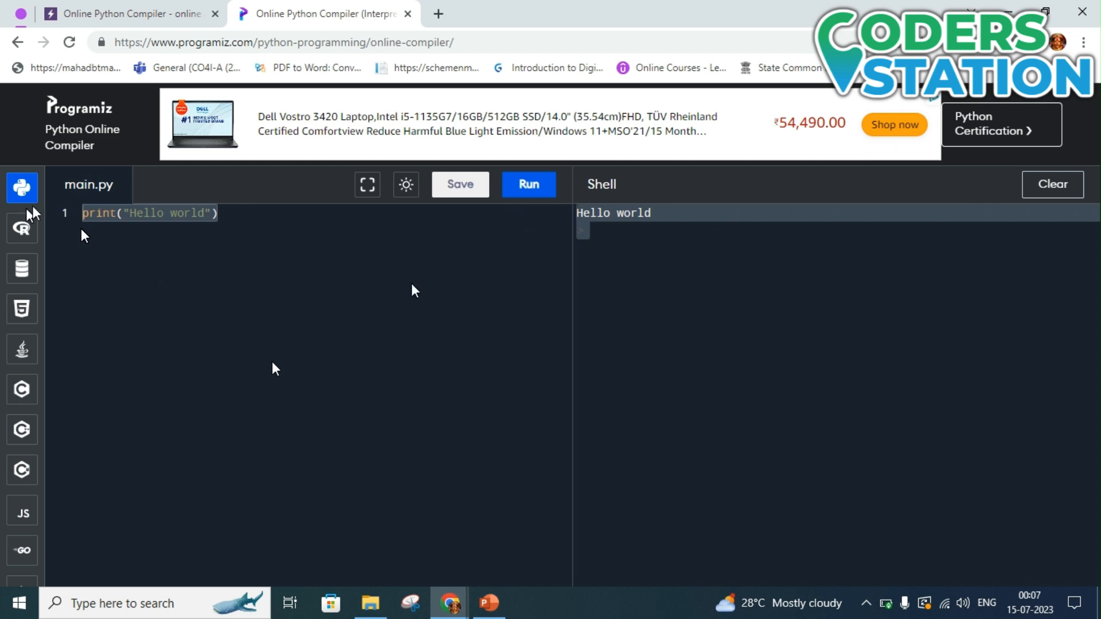
{"action": "left_click", "coordinate": [221, 214]}
{"action": "type", "text": "a"}
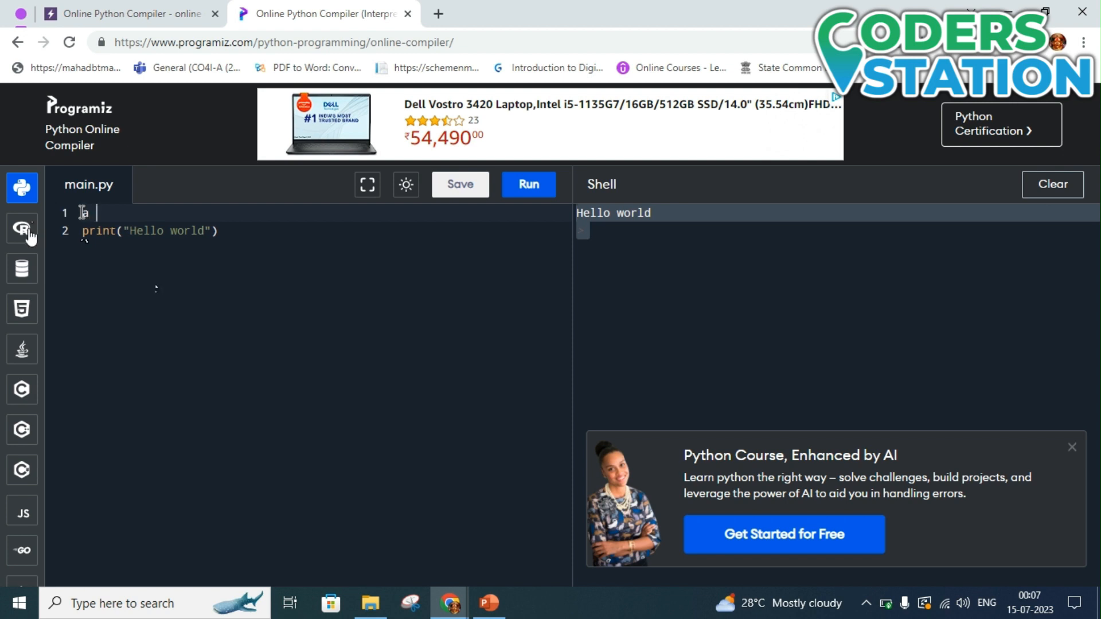
Step: Write a =10, b =20 and print(a+b) above the Hello world line
{"action": "type", "text": "=10"}
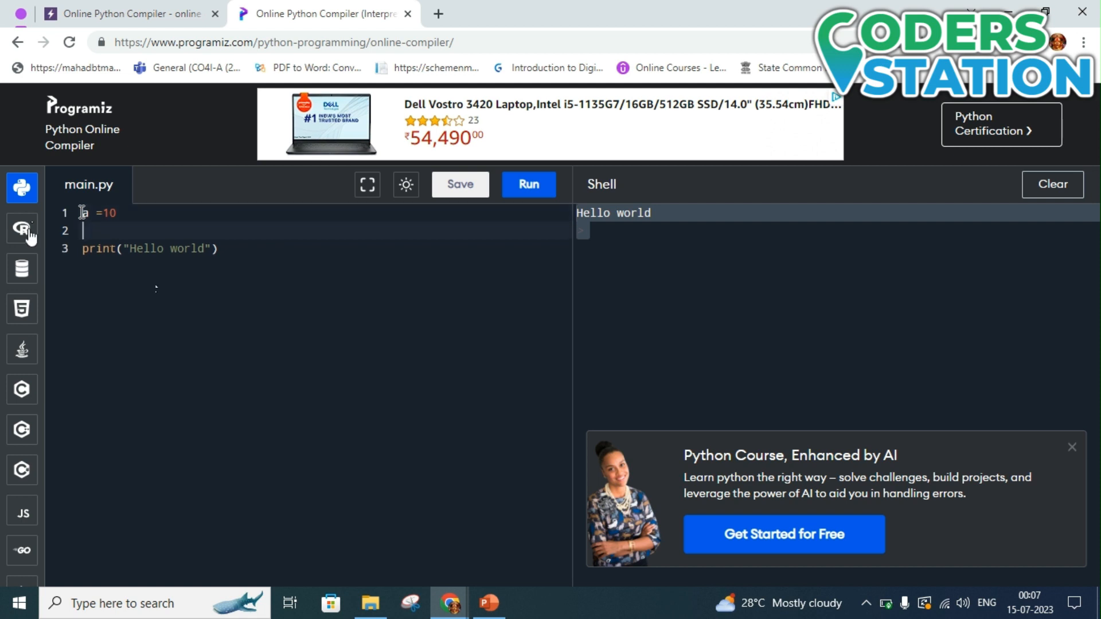
{"action": "type", "text": "b =20"}
{"action": "type", "text": "p"}
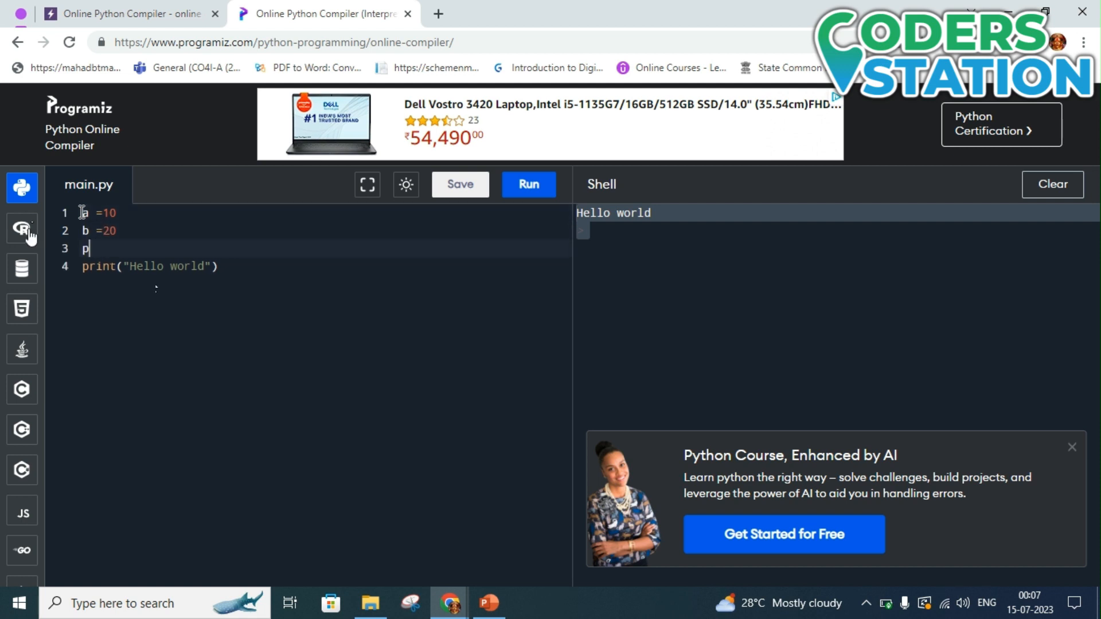
{"action": "type", "text": "rint"}
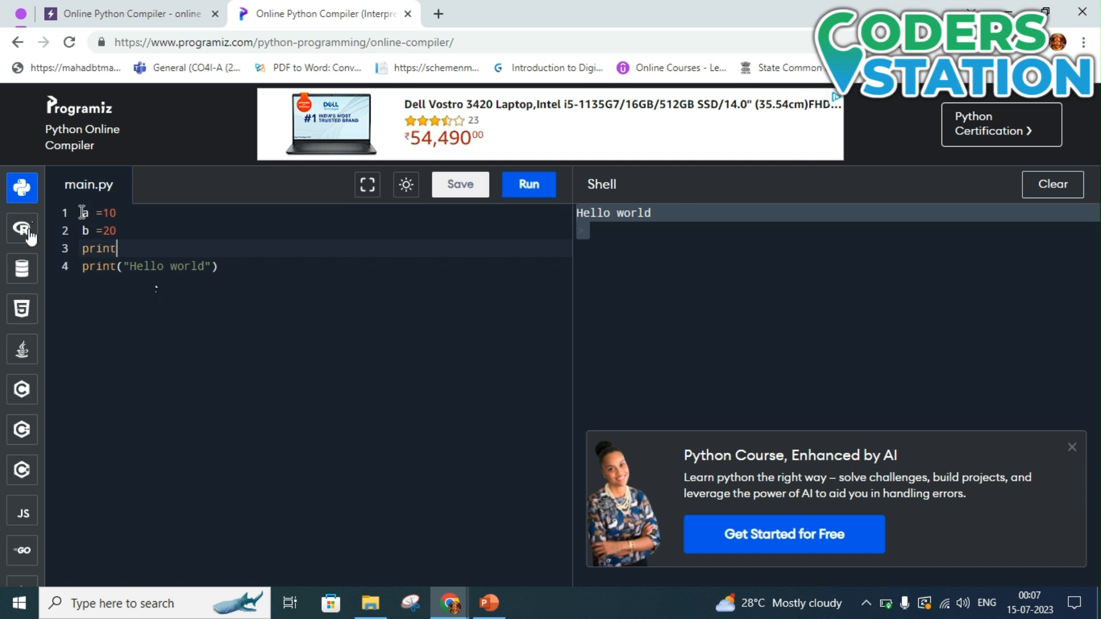
{"action": "type", "text": "(a)"}
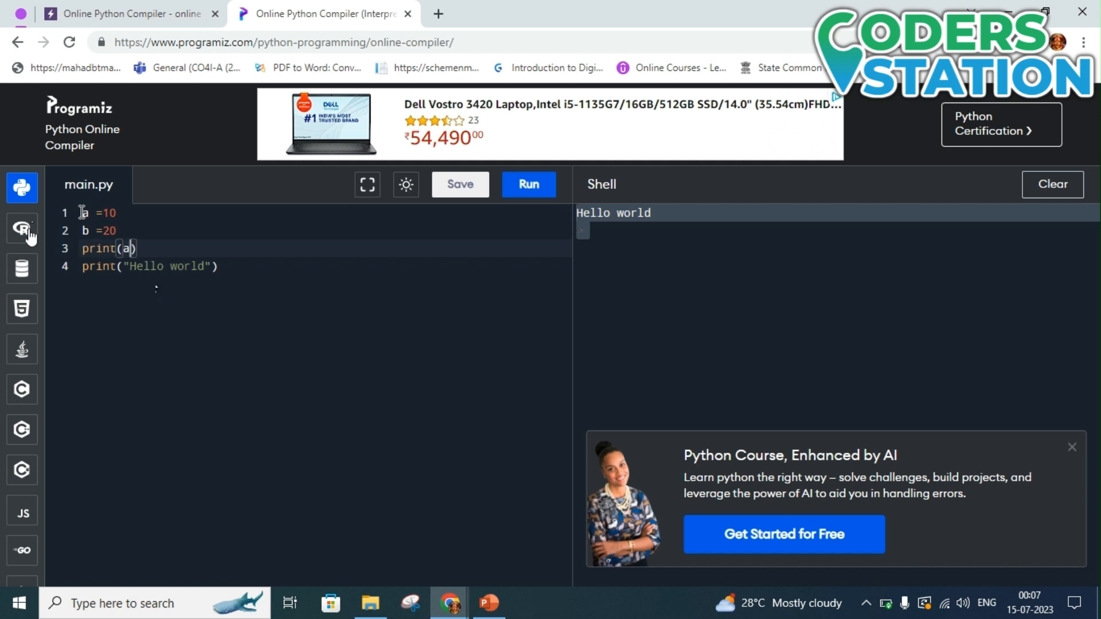
{"action": "type", "text": "+b"}
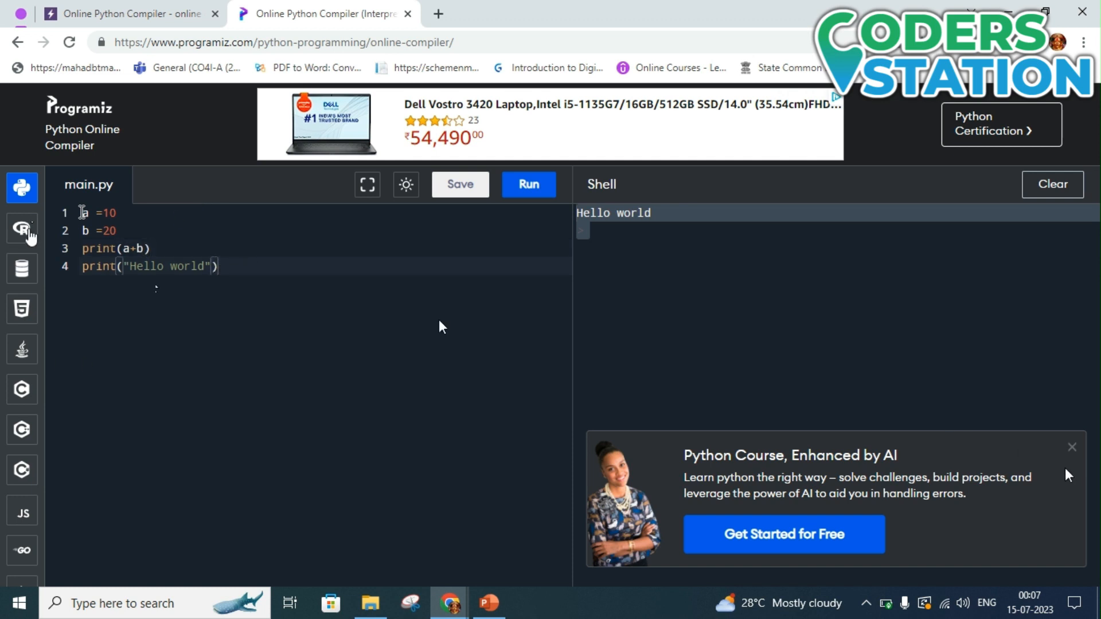
Step: Dismiss the course popup and run a+b, a-b and a%b, printing 30, -10 and 10
{"action": "left_click", "coordinate": [1071, 447]}
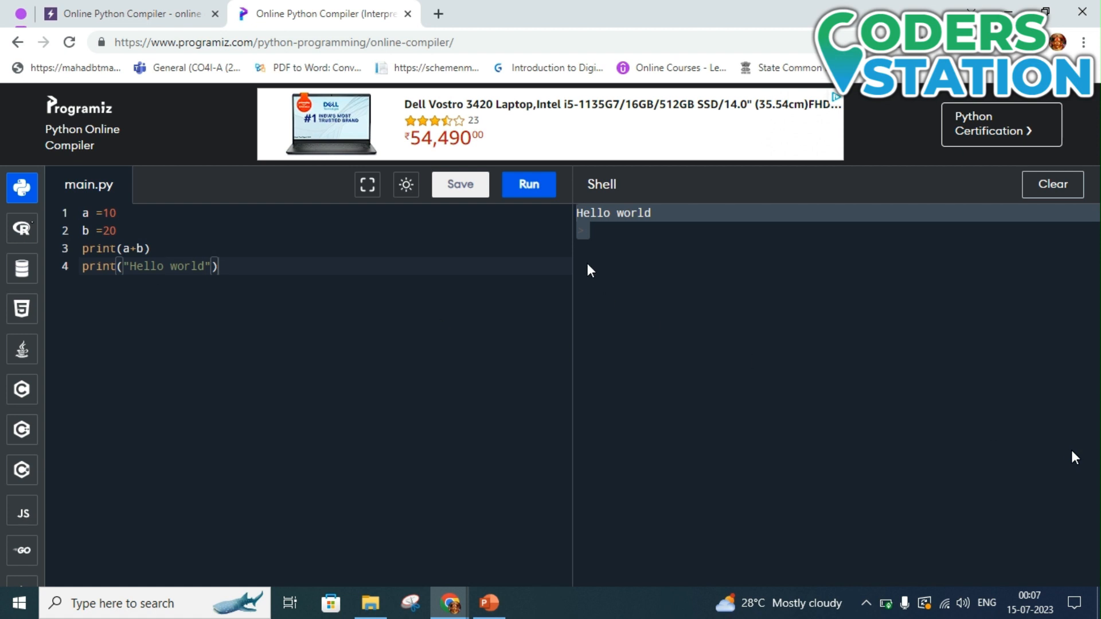
{"action": "left_click", "coordinate": [528, 184]}
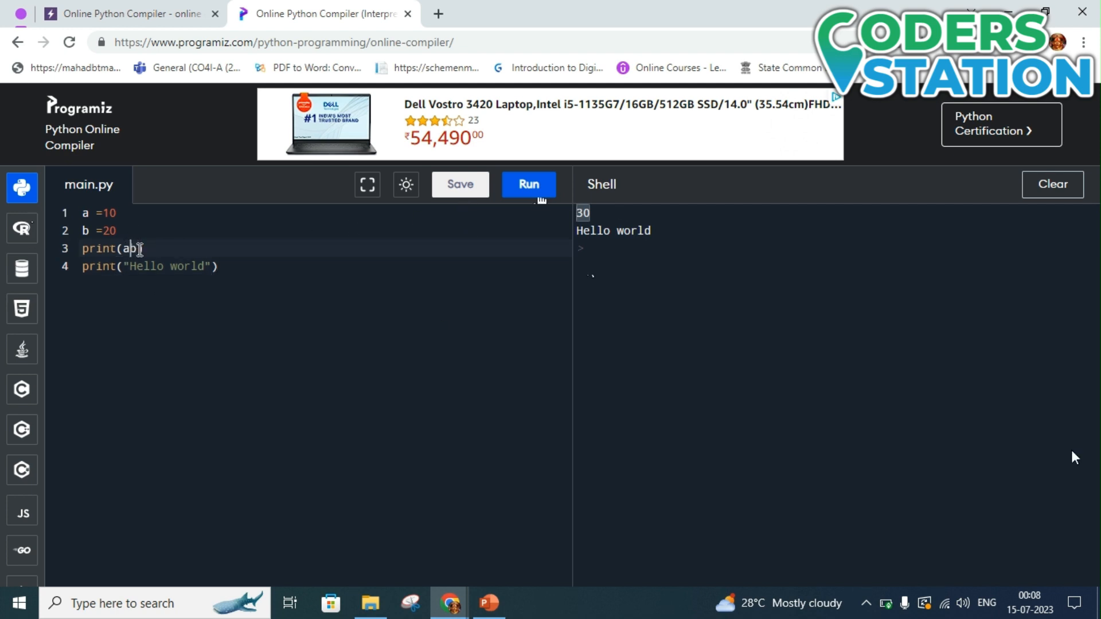
{"action": "left_click", "coordinate": [529, 184]}
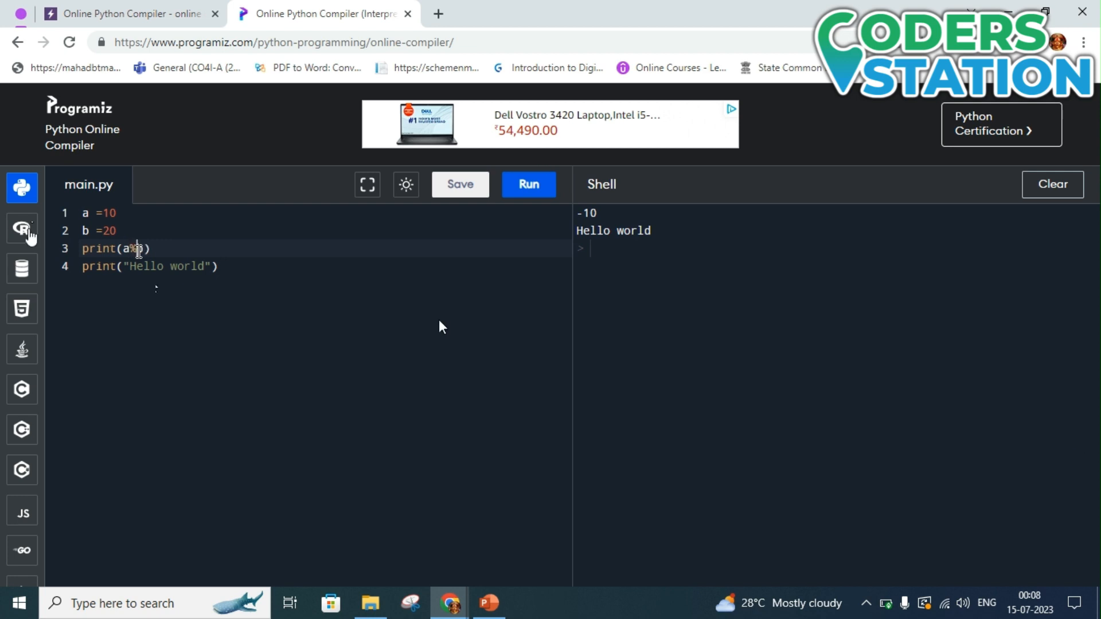
{"action": "left_click", "coordinate": [528, 184]}
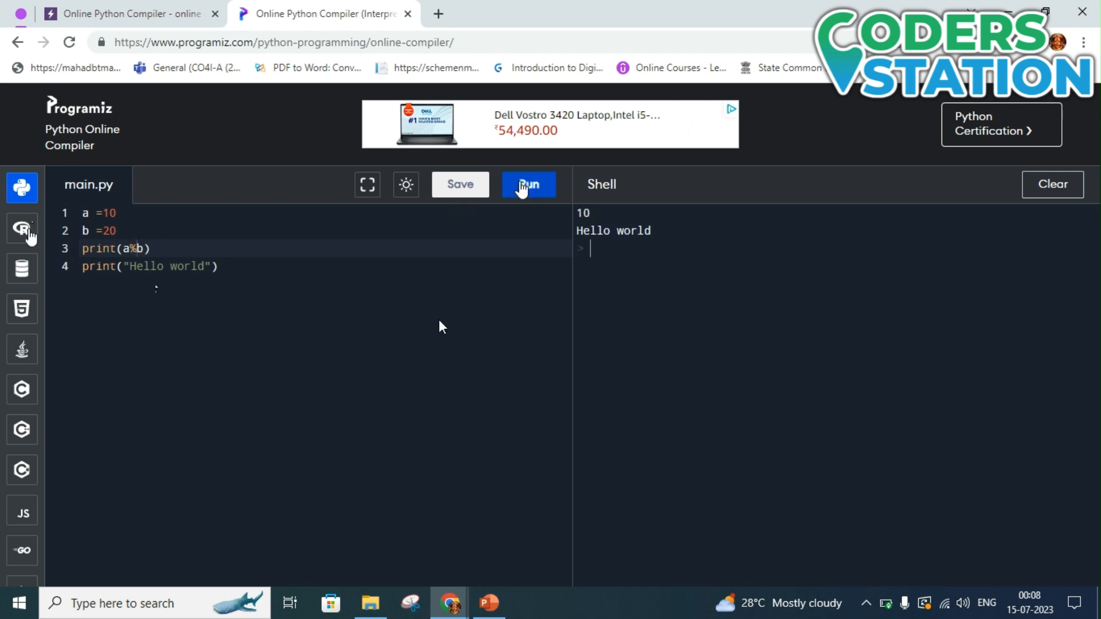
{"action": "mouse_move", "coordinate": [440, 327]}
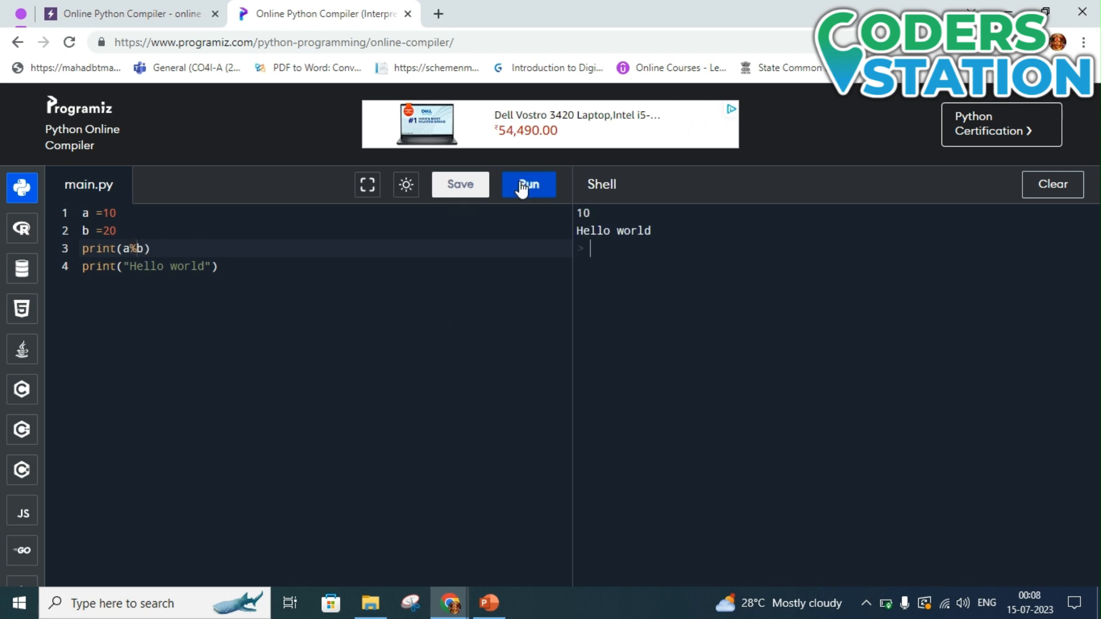